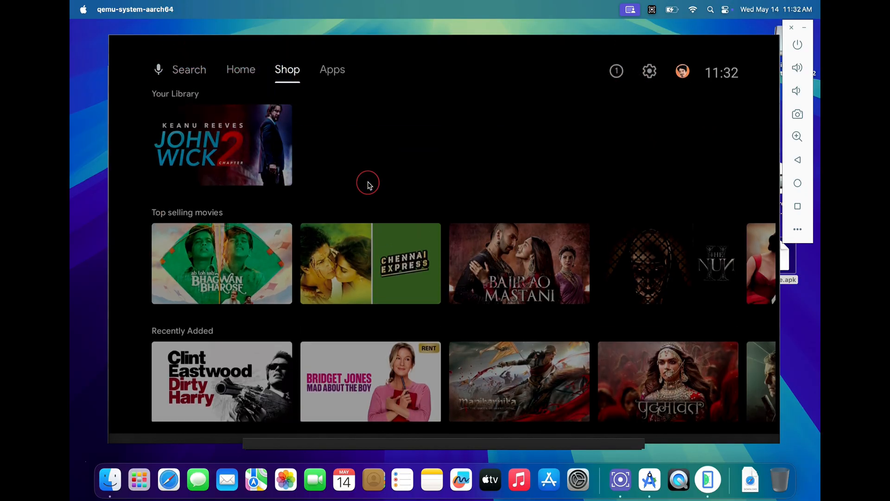
Show Aptoide's details in the emulator's downloaded apps list, then bring up Safari.
{"action": "left_click", "coordinate": [332, 70]}
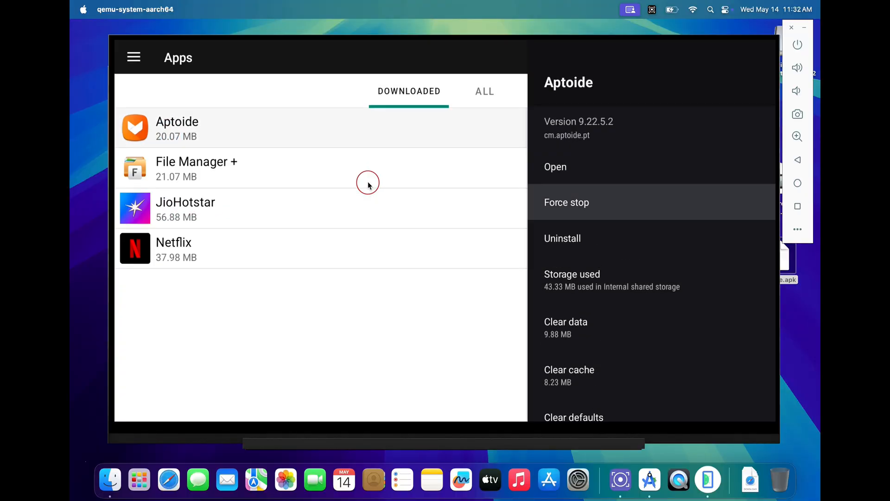
{"action": "left_click", "coordinate": [182, 477]}
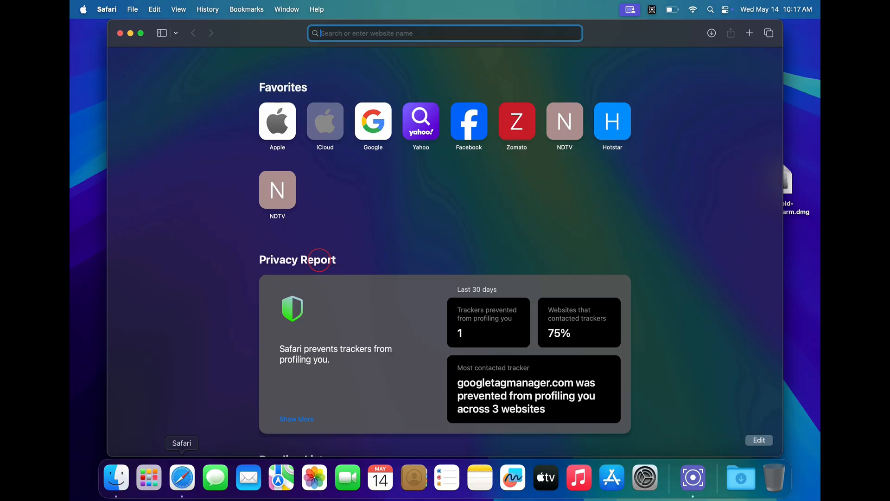
Search Google for 'android studio for mac' and open the developer.android.com download page.
{"action": "type", "text": "and"}
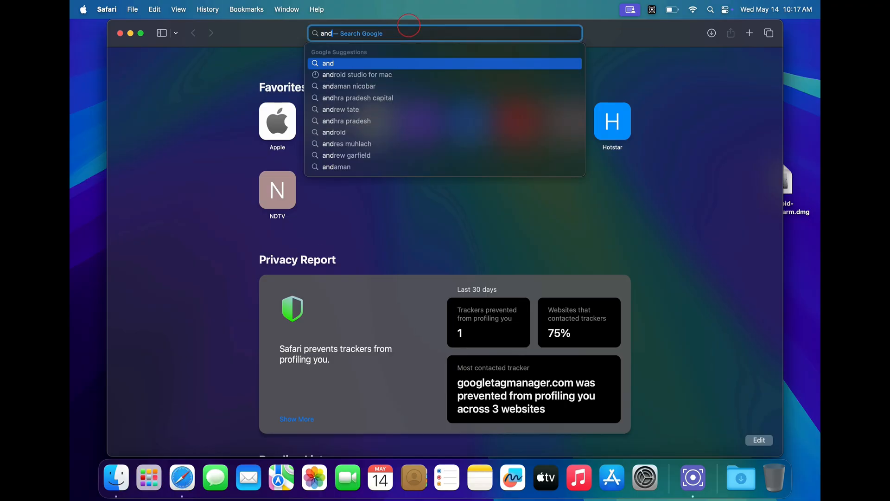
{"action": "left_click", "coordinate": [348, 86]}
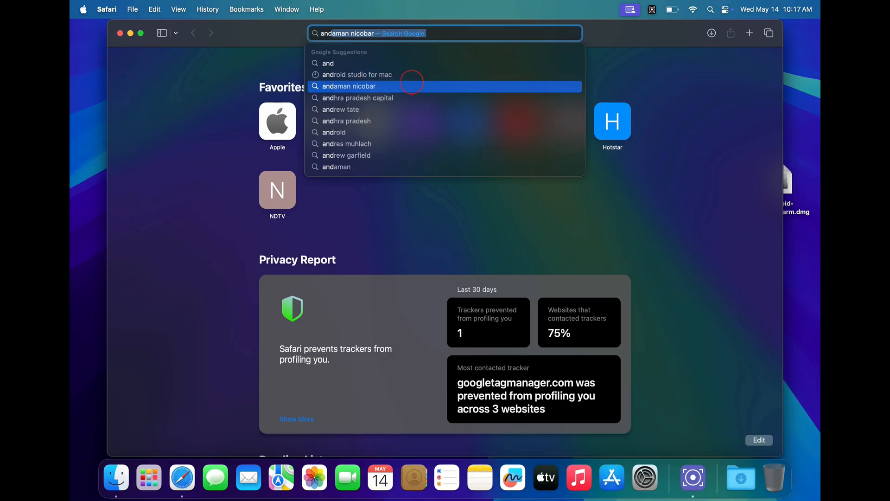
{"action": "left_click", "coordinate": [358, 74]}
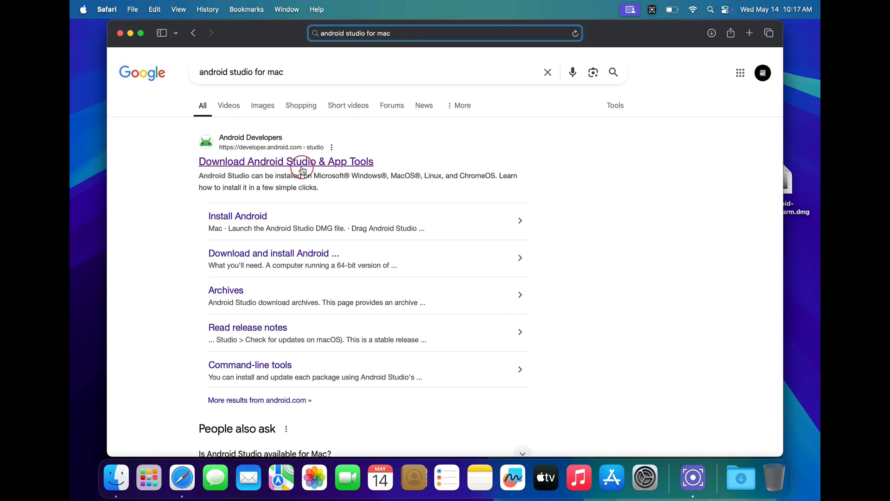
{"action": "left_click", "coordinate": [286, 161]}
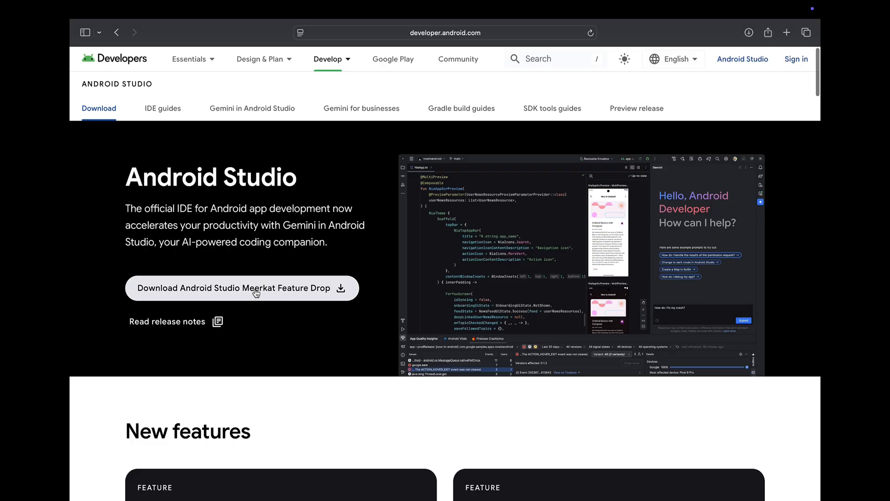
Accept the Android Studio terms and download the Mac with Apple chip dmg, checking progress.
{"action": "left_click", "coordinate": [234, 288]}
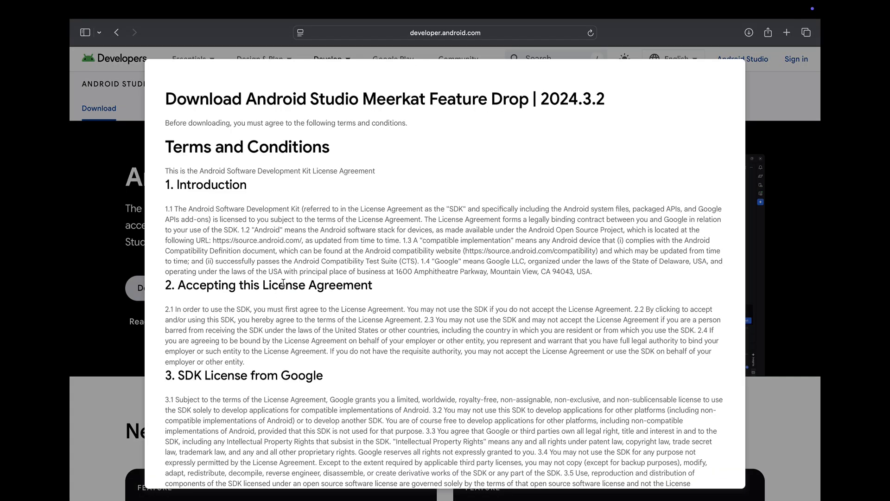
{"action": "scroll", "scroll_direction": "down", "scroll_amount": 3}
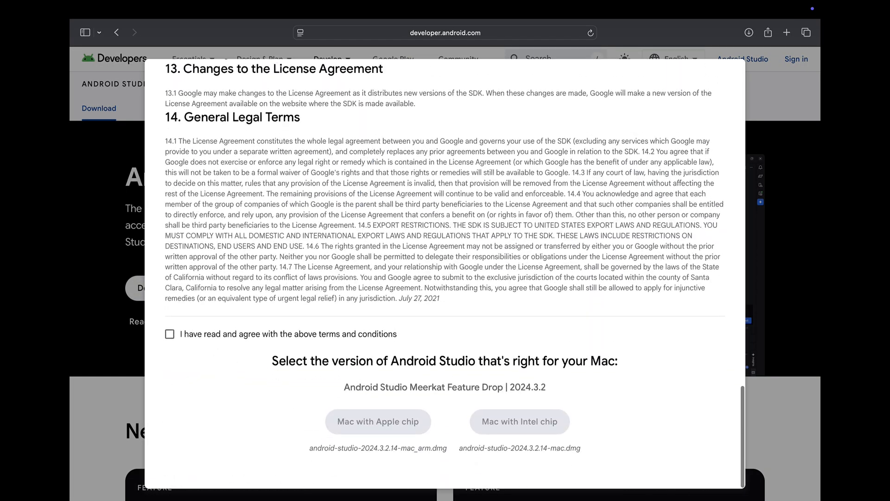
{"action": "left_click", "coordinate": [169, 334]}
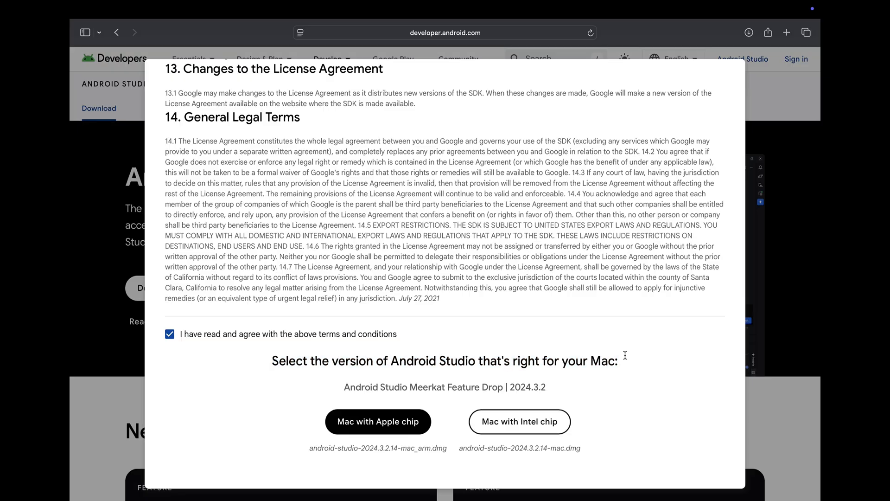
{"action": "mouse_move", "coordinate": [534, 427]}
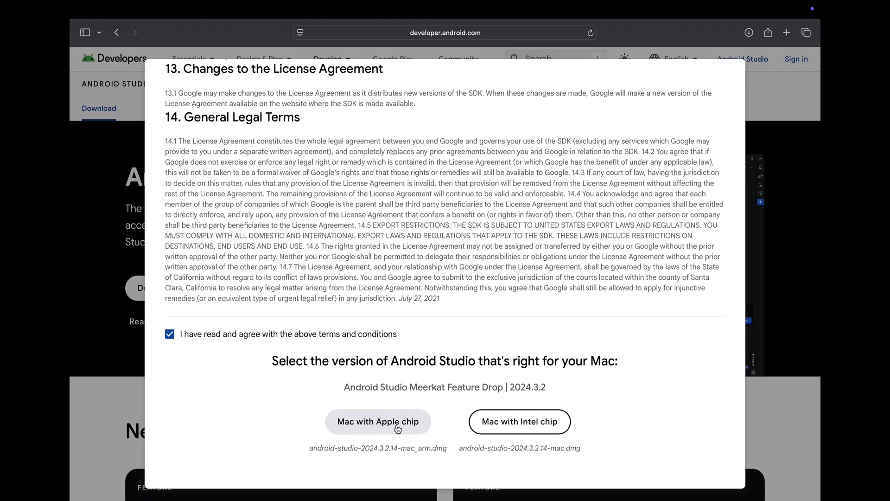
{"action": "left_click", "coordinate": [377, 421]}
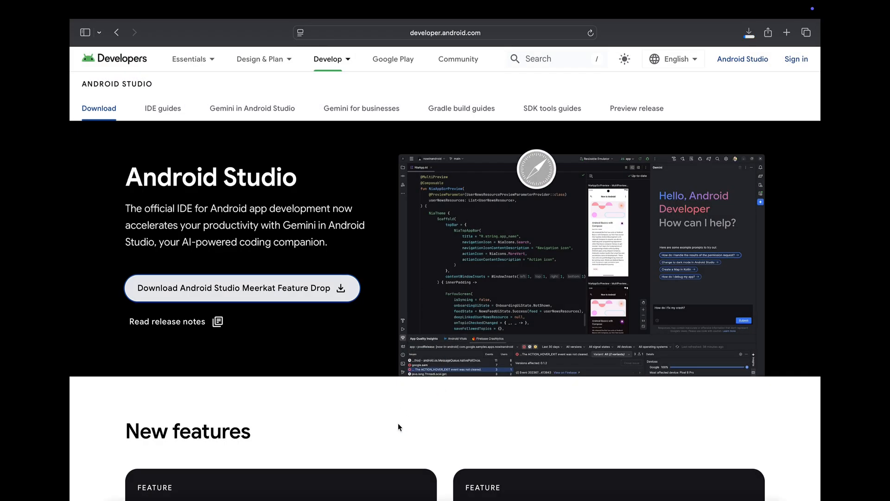
{"action": "left_click", "coordinate": [748, 32]}
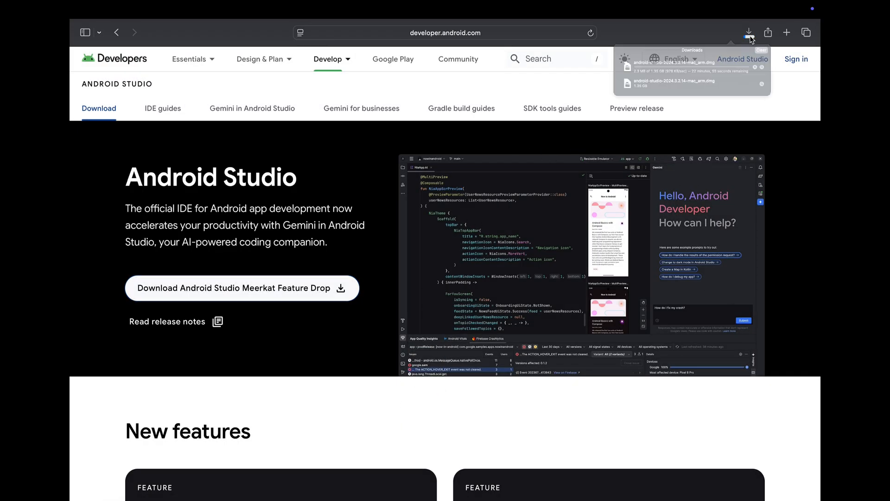
{"action": "left_click", "coordinate": [749, 32]}
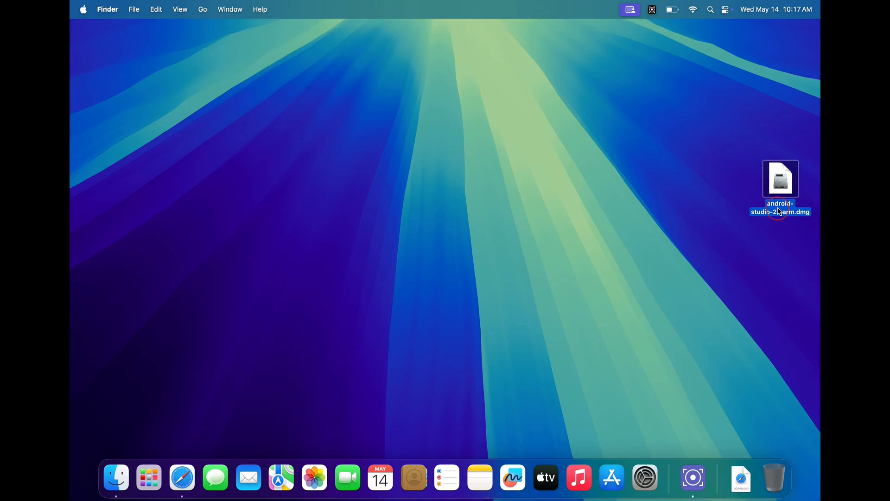
Mount the Android Studio dmg, copy the app into Applications, and launch it from Launchpad.
{"action": "double_click", "coordinate": [779, 179]}
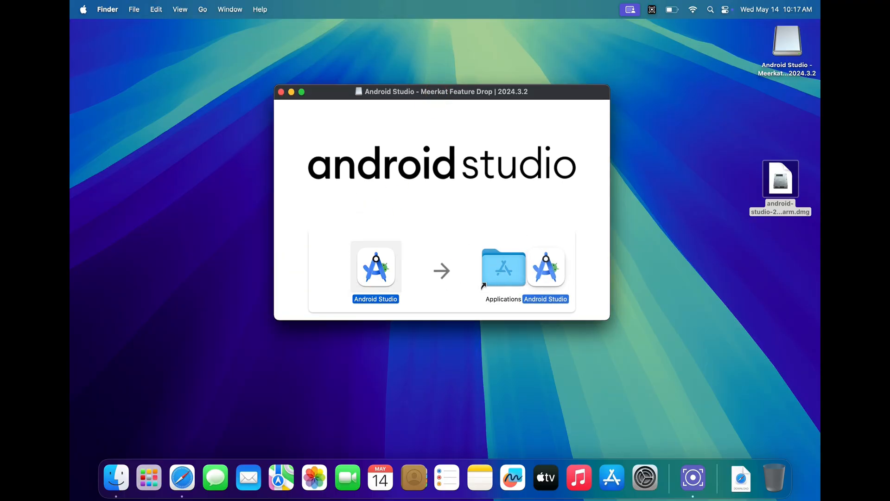
{"action": "left_click_drag", "start_coordinate": [546, 268], "coordinate": [504, 267]}
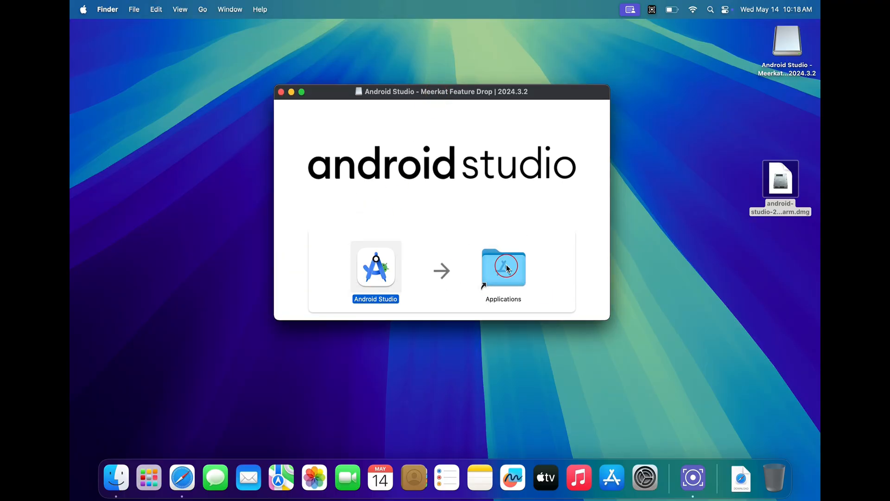
{"action": "left_click_drag", "start_coordinate": [376, 267], "coordinate": [503, 267]}
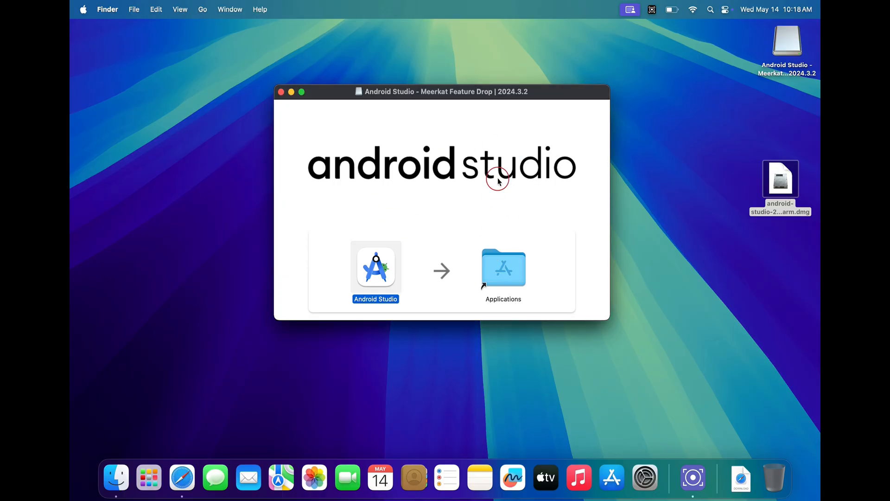
{"action": "left_click", "coordinate": [281, 92]}
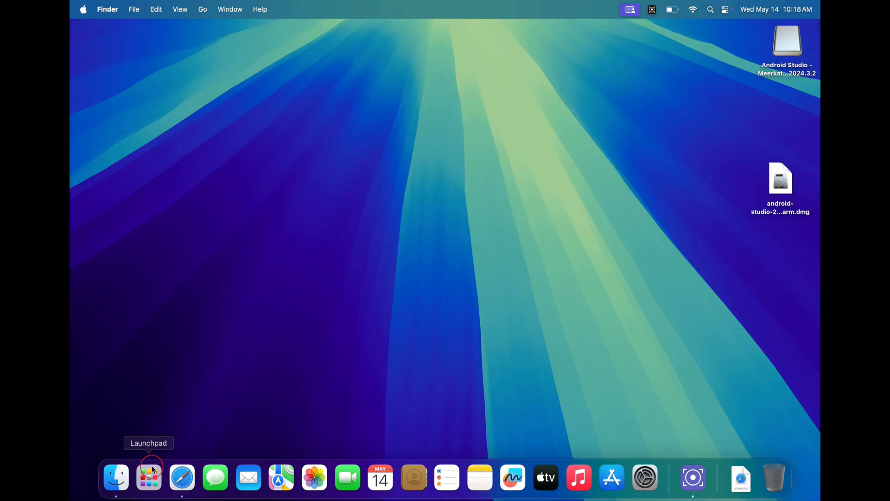
{"action": "left_click", "coordinate": [148, 477]}
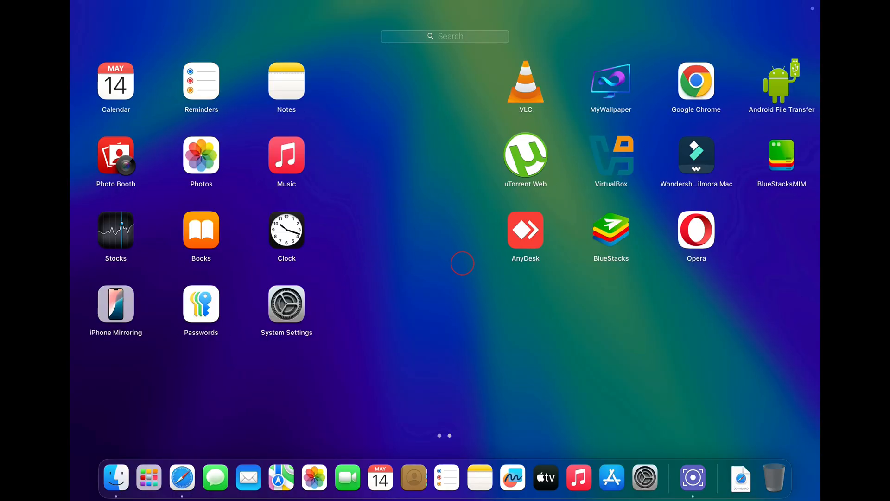
{"action": "scroll", "scroll_direction": "left", "scroll_amount": 3}
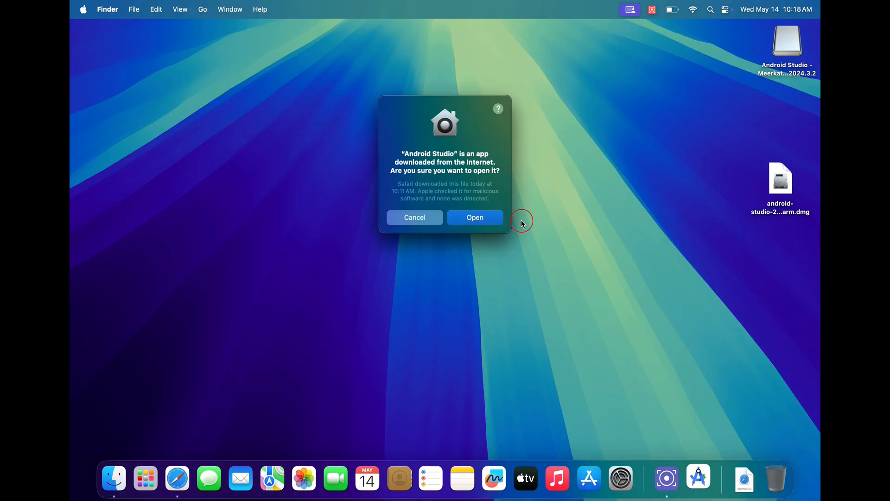
Allow Android Studio to open, answer the usage-data prompt, use Standard install and accept licenses.
{"action": "left_click", "coordinate": [475, 217]}
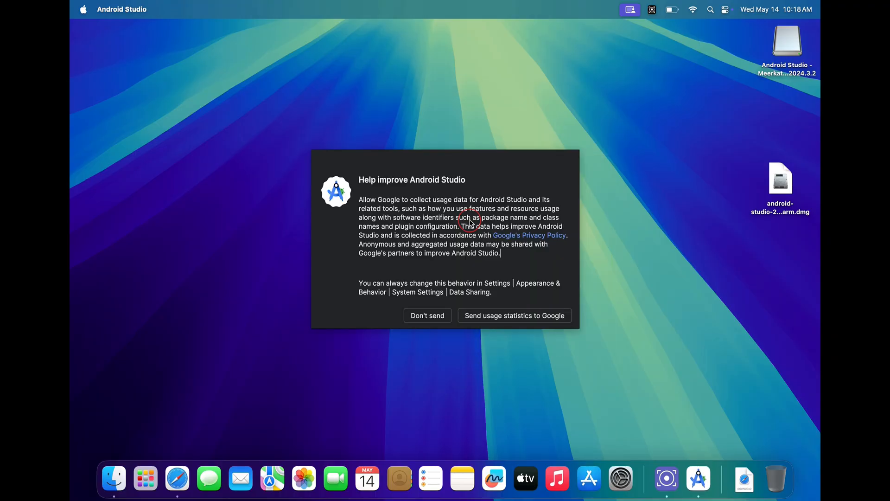
{"action": "left_click", "coordinate": [427, 315]}
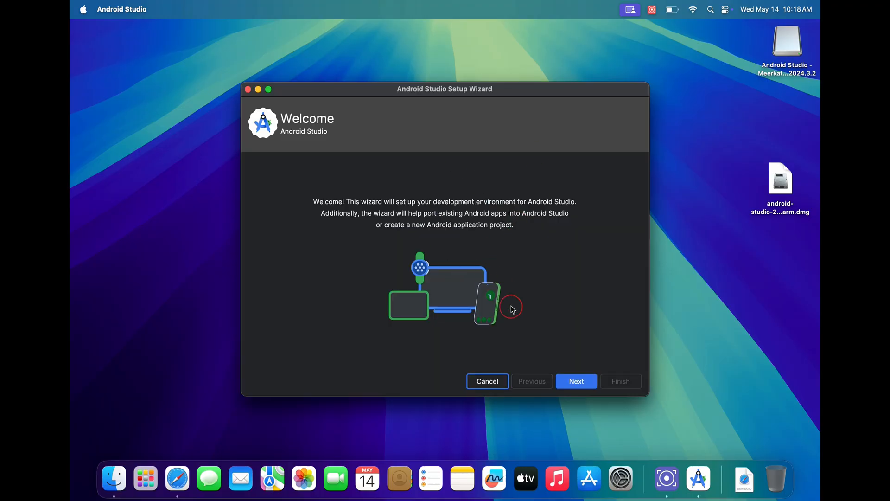
{"action": "left_click", "coordinate": [576, 381]}
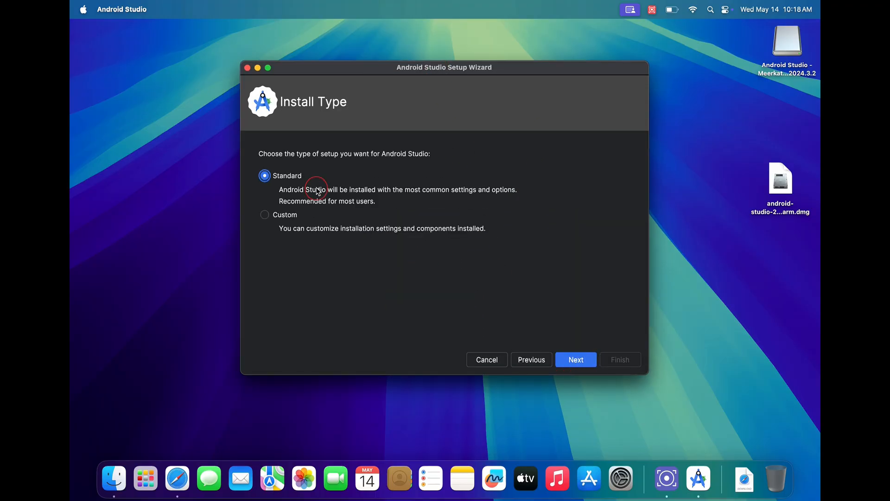
{"action": "left_click", "coordinate": [575, 360]}
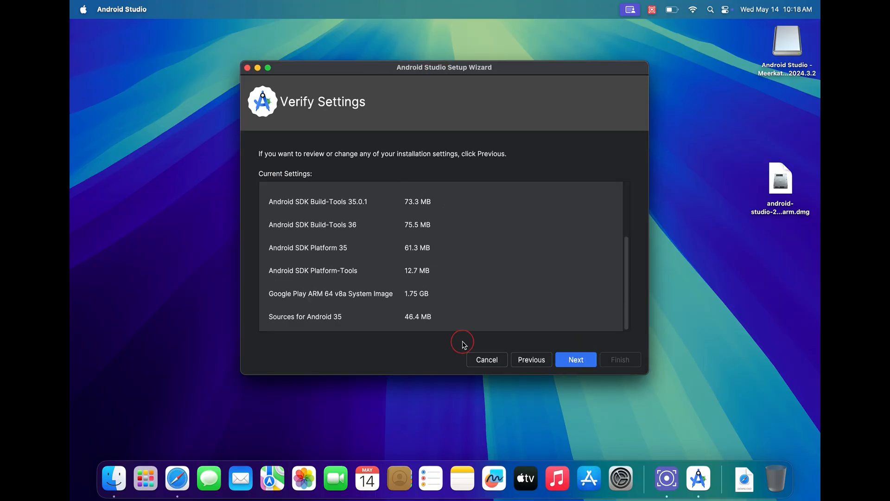
{"action": "left_click", "coordinate": [575, 359]}
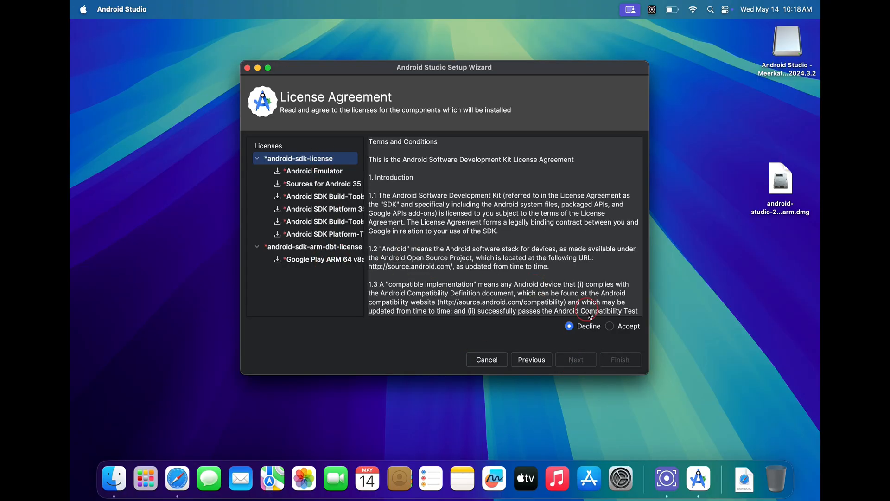
{"action": "left_click", "coordinate": [609, 326]}
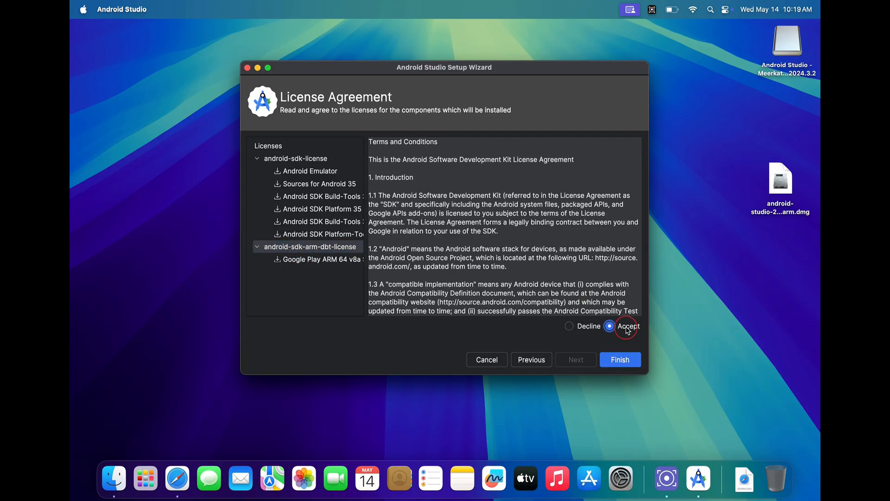
{"action": "left_click", "coordinate": [619, 360]}
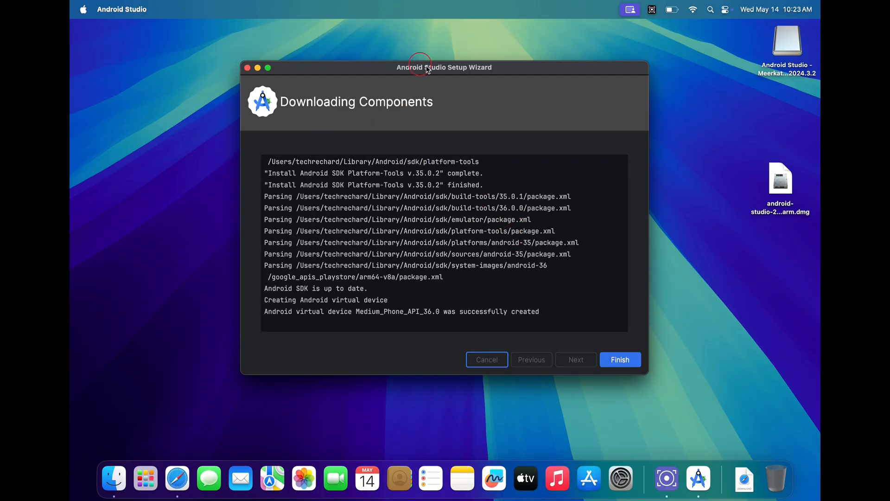
Finish the Setup Wizard and go to Virtual Device Manager under More Actions.
{"action": "left_click", "coordinate": [619, 359]}
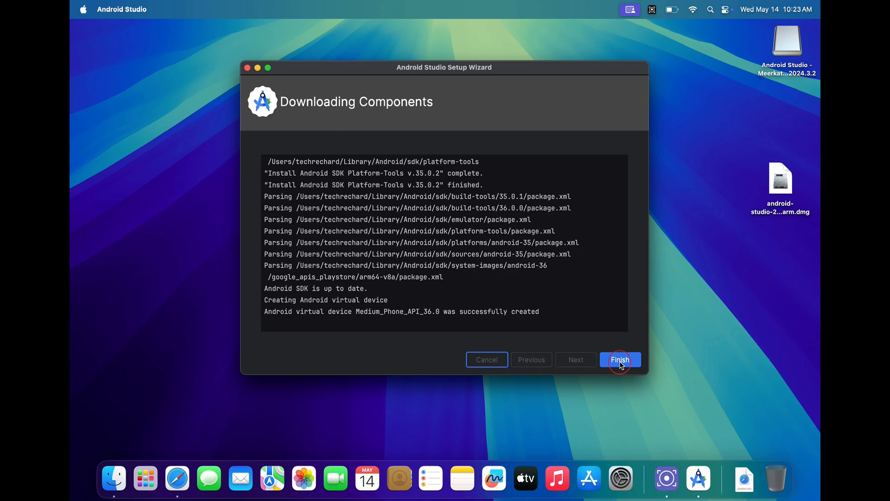
{"action": "left_click", "coordinate": [619, 359]}
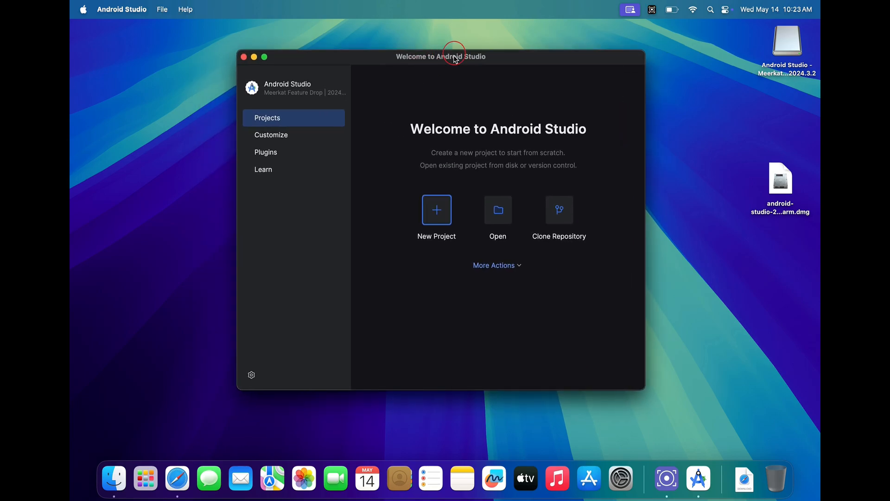
{"action": "mouse_move", "coordinate": [477, 221]}
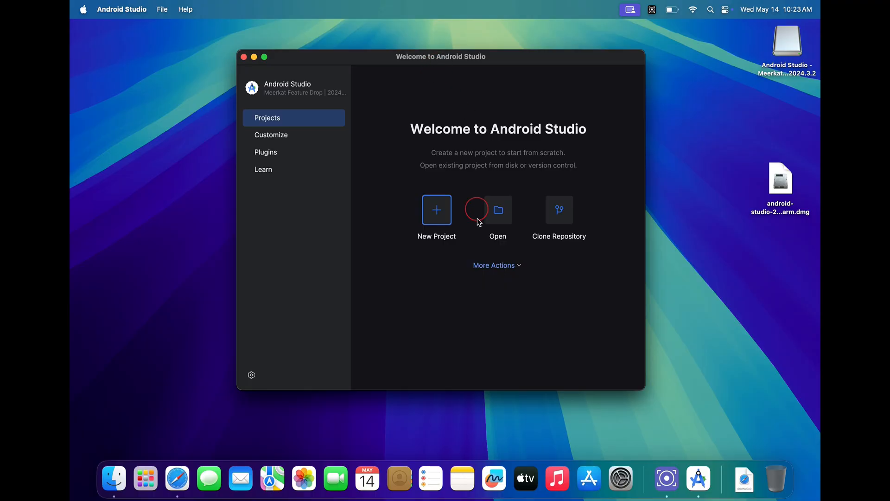
{"action": "left_click", "coordinate": [493, 266]}
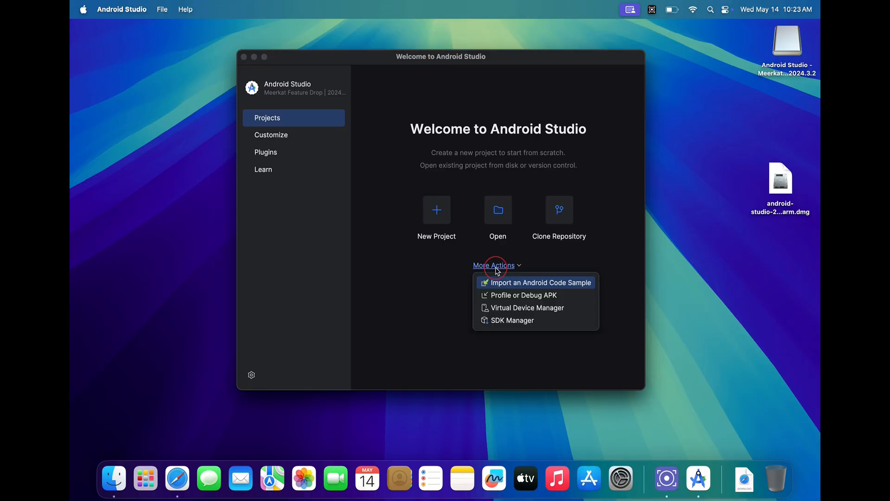
{"action": "mouse_move", "coordinate": [511, 307]}
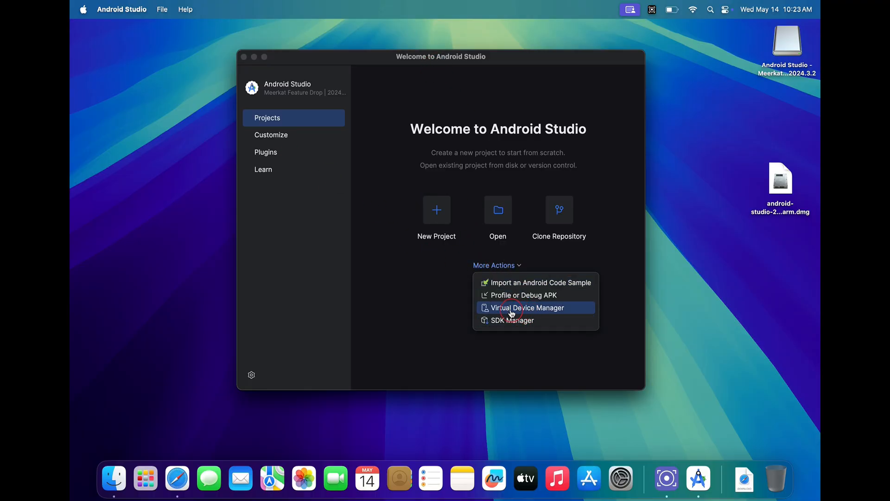
{"action": "left_click", "coordinate": [526, 307]}
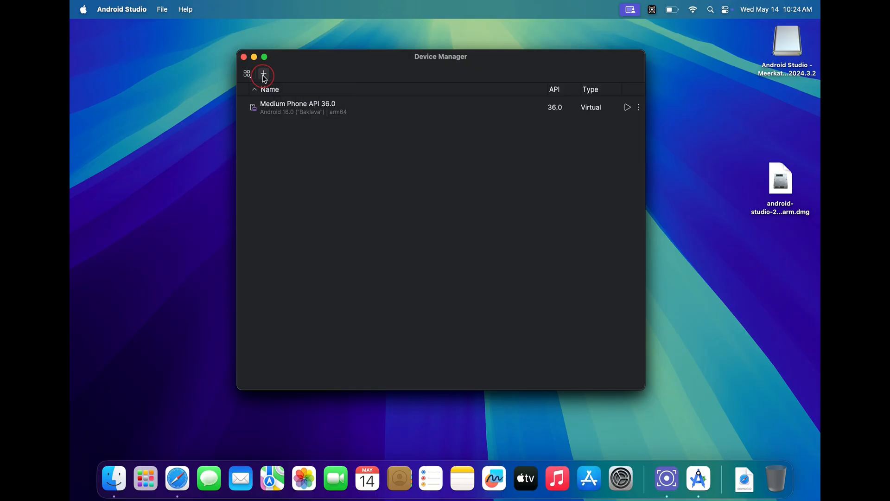
Start a new TV device with the Television (4K) profile and filter system images to API 34.
{"action": "left_click", "coordinate": [263, 74]}
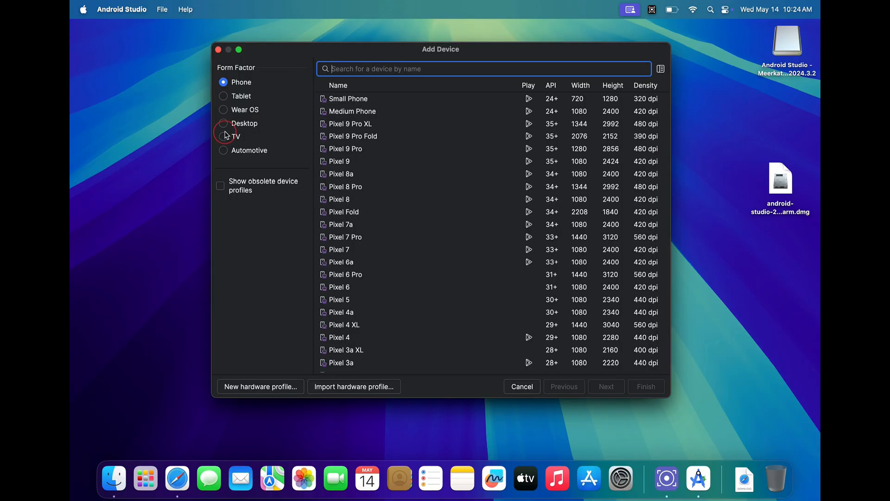
{"action": "left_click", "coordinate": [223, 136]}
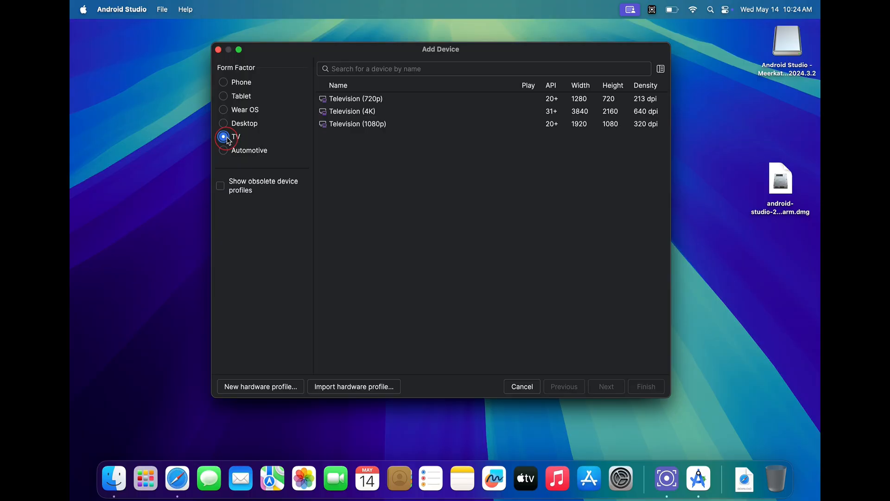
{"action": "left_click", "coordinate": [352, 111]}
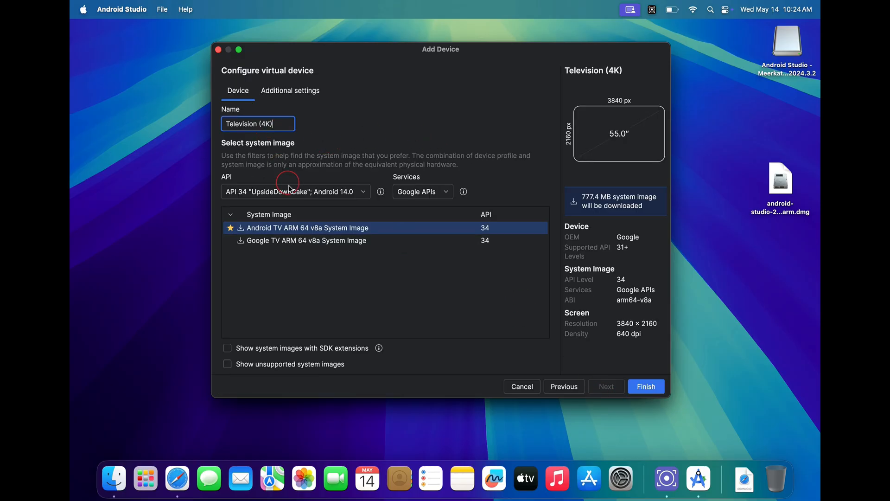
{"action": "left_click", "coordinate": [295, 191]}
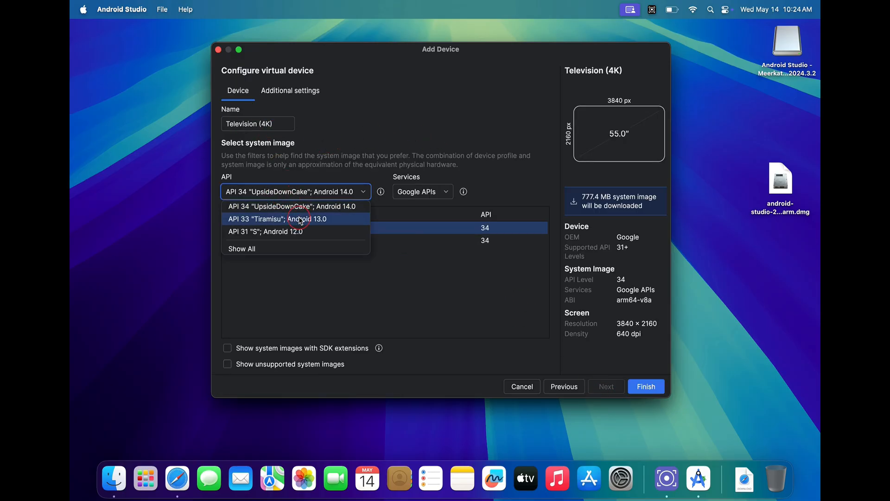
{"action": "left_click", "coordinate": [241, 249]}
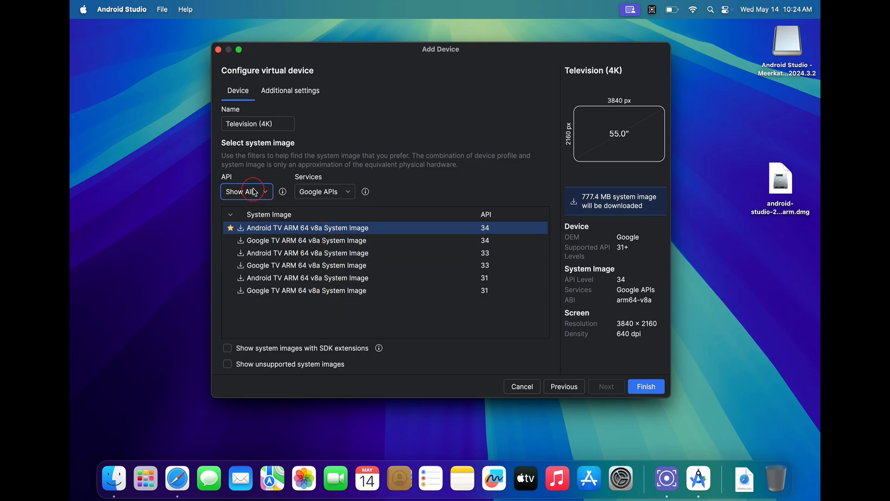
{"action": "left_click", "coordinate": [246, 192]}
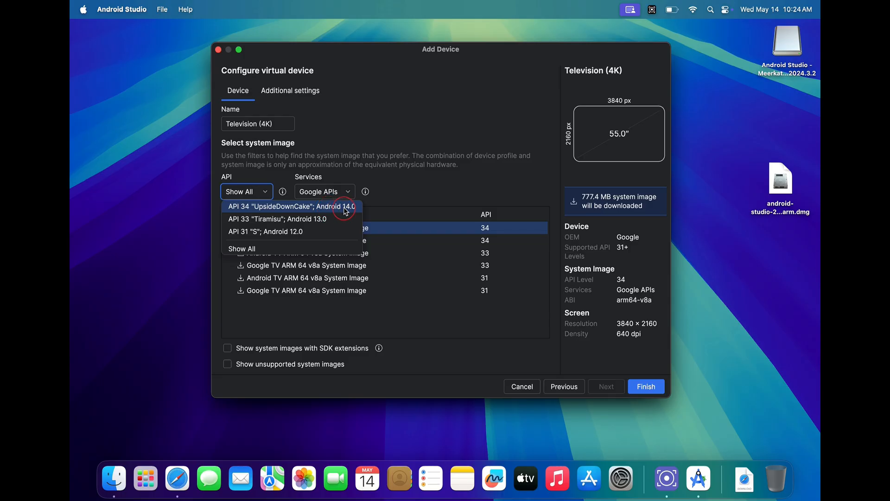
{"action": "mouse_move", "coordinate": [347, 207]}
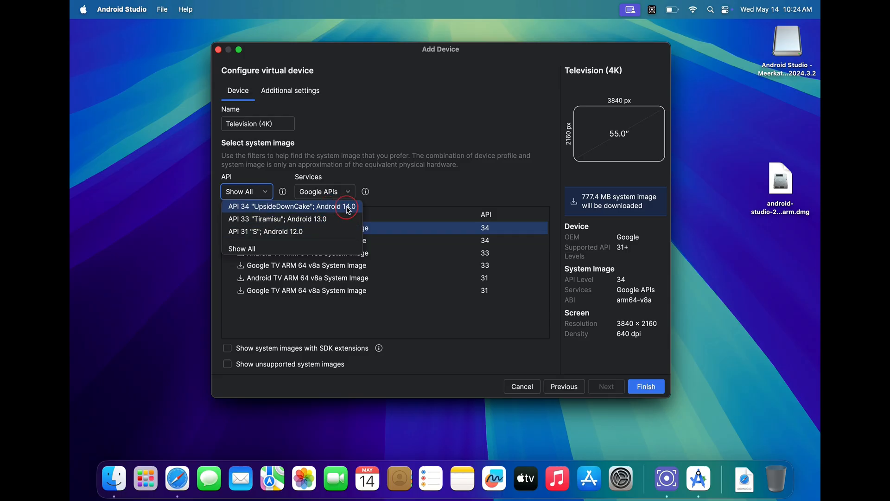
{"action": "left_click", "coordinate": [289, 206]}
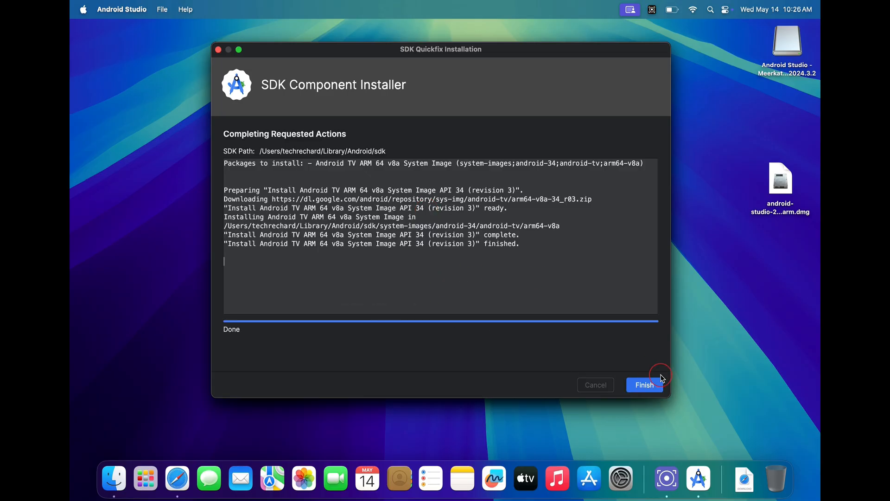
Close the completed SDK Quickfix installation and finish adding the Television (4K) device.
{"action": "left_click", "coordinate": [644, 384]}
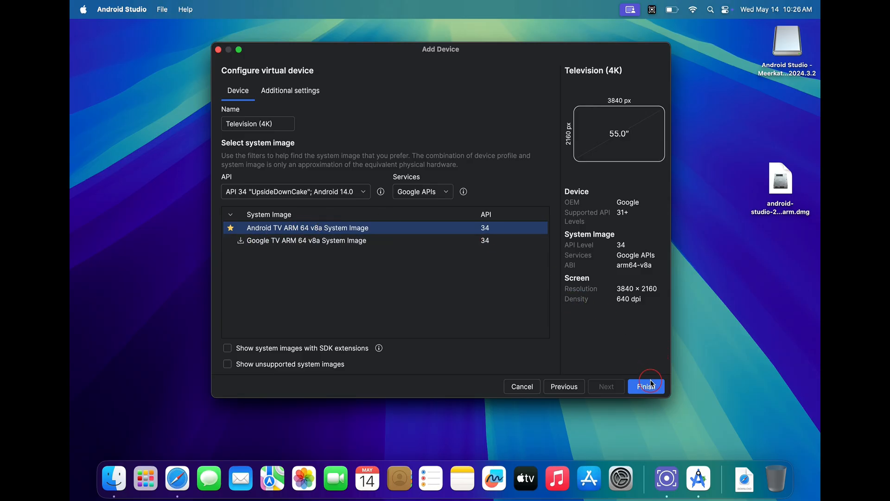
{"action": "left_click", "coordinate": [645, 386]}
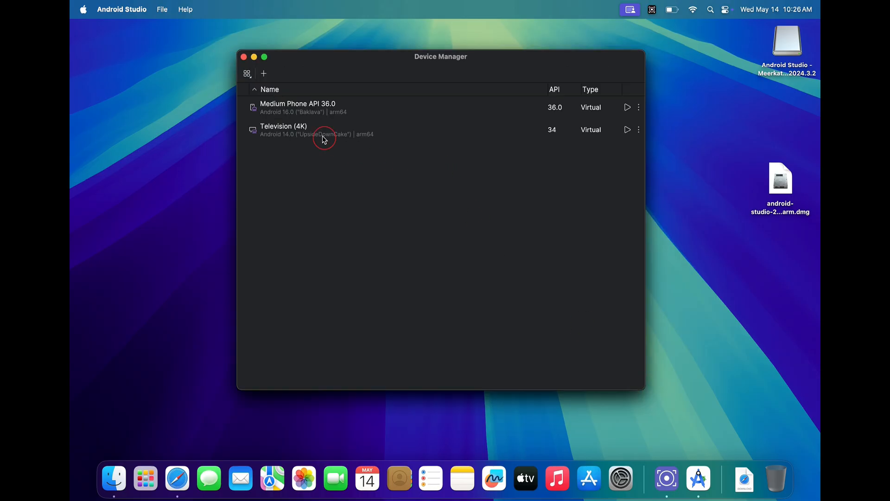
Select Television (4K) in Device Manager and run it to boot the emulator.
{"action": "left_click", "coordinate": [341, 130]}
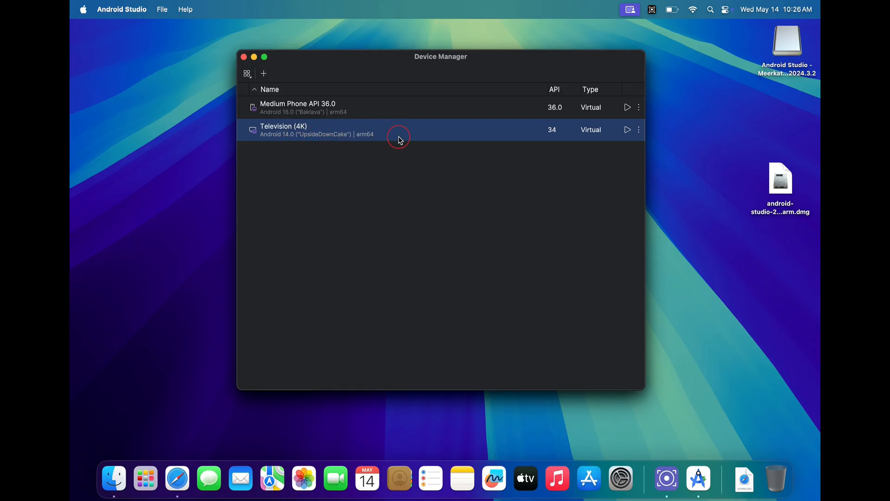
{"action": "left_click", "coordinate": [627, 129]}
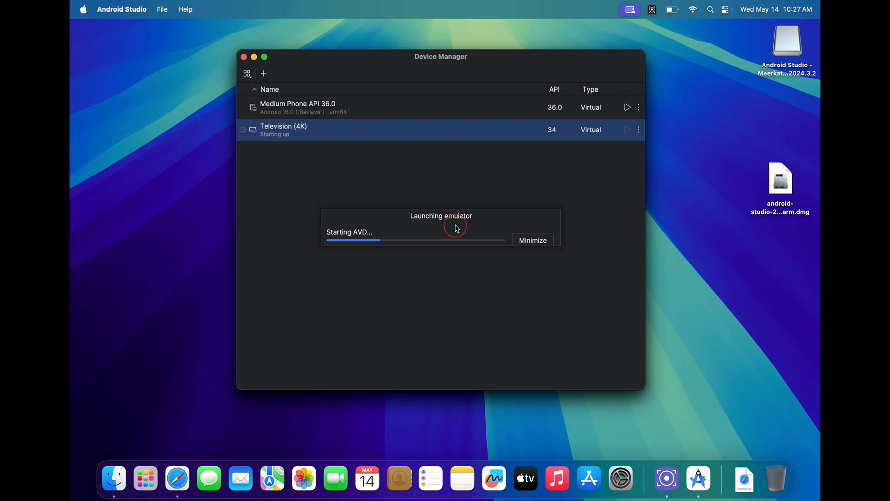
{"action": "left_click", "coordinate": [531, 240]}
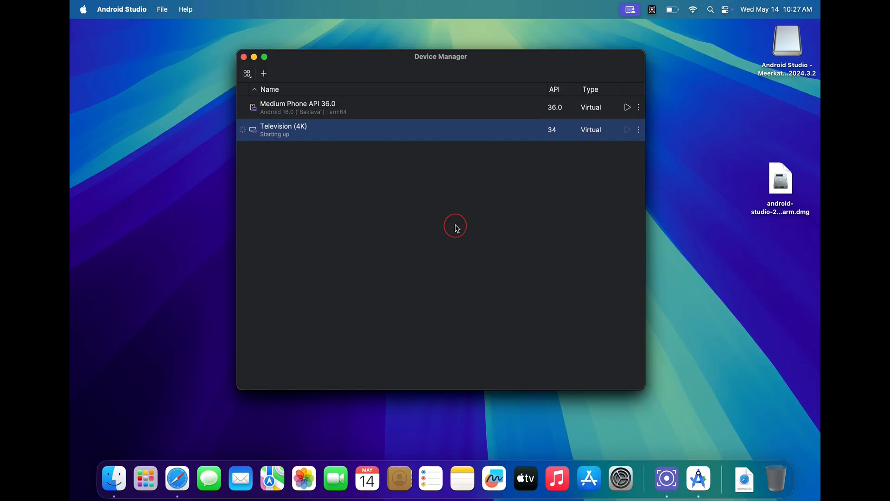
{"action": "left_click", "coordinate": [627, 130]}
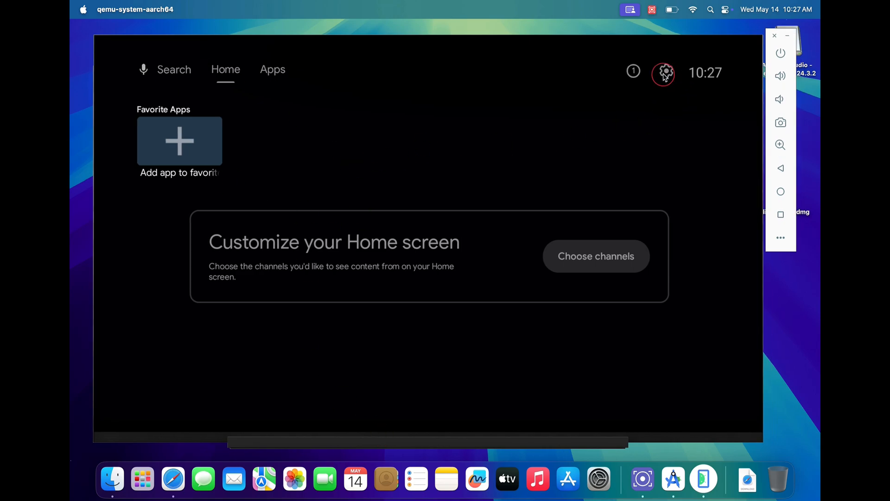
{"action": "left_click", "coordinate": [663, 73]}
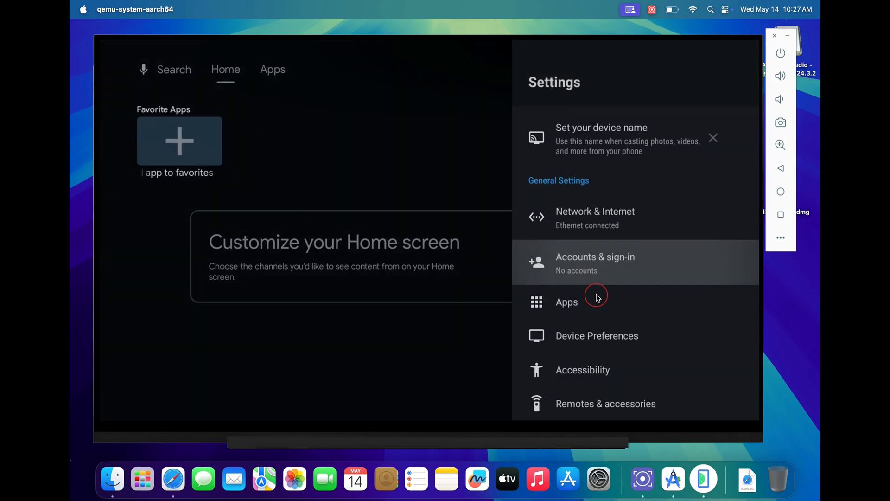
{"action": "left_click", "coordinate": [594, 262]}
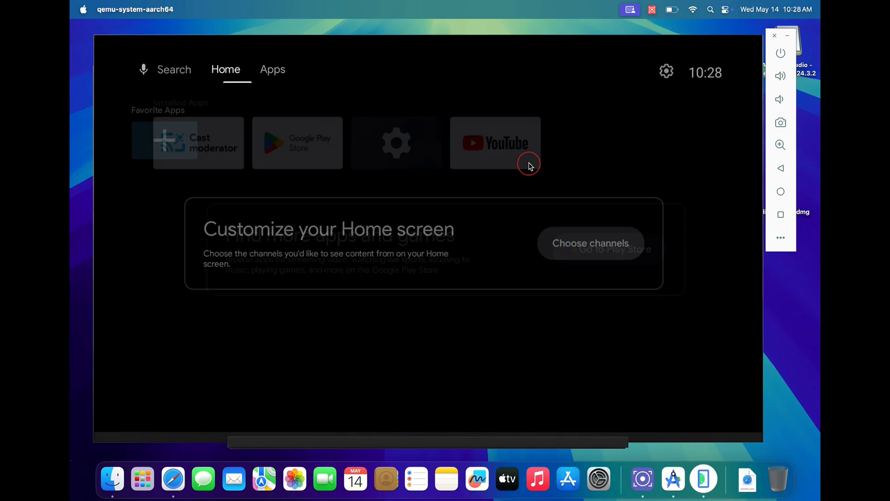
Open Google Play Store from the emulator's installed apps and search for 'netflix'.
{"action": "left_click", "coordinate": [273, 69]}
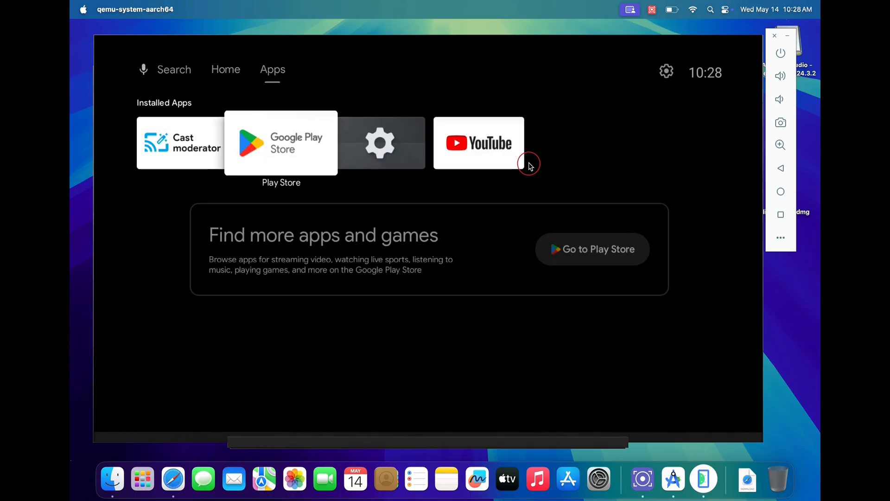
{"action": "left_click", "coordinate": [281, 142]}
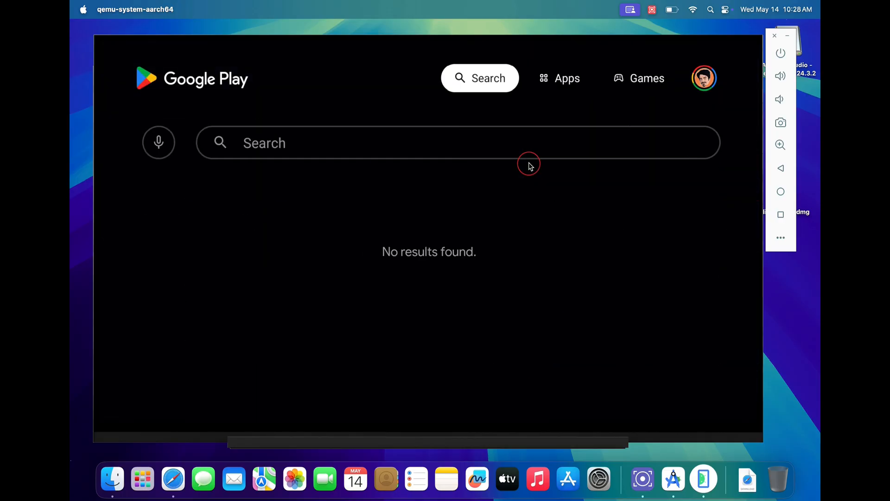
{"action": "left_click", "coordinate": [457, 142]}
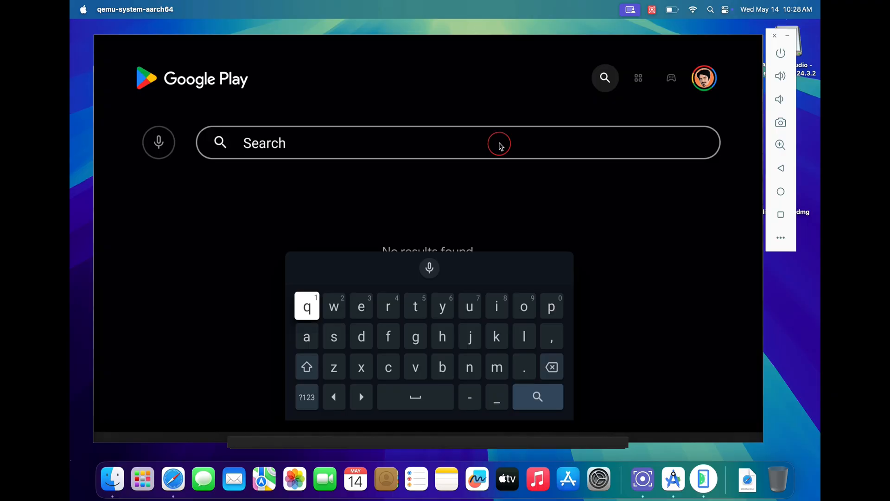
{"action": "type", "text": "netflix"}
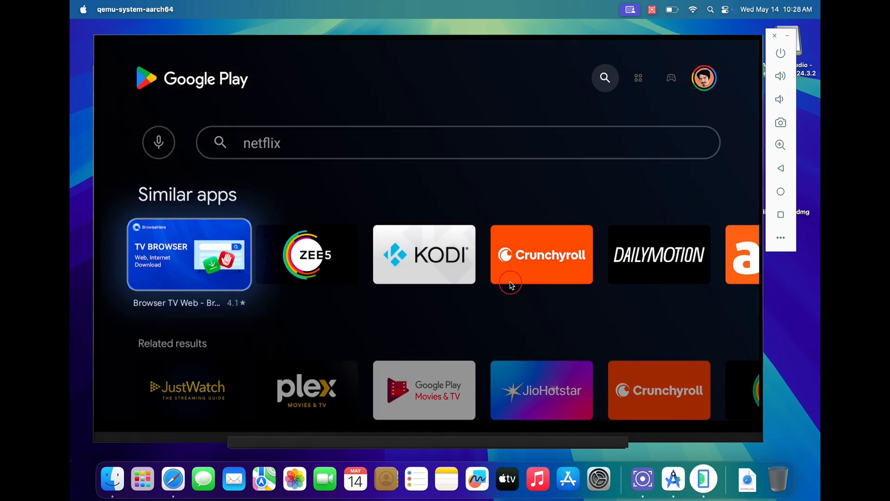
{"action": "mouse_move", "coordinate": [401, 173]}
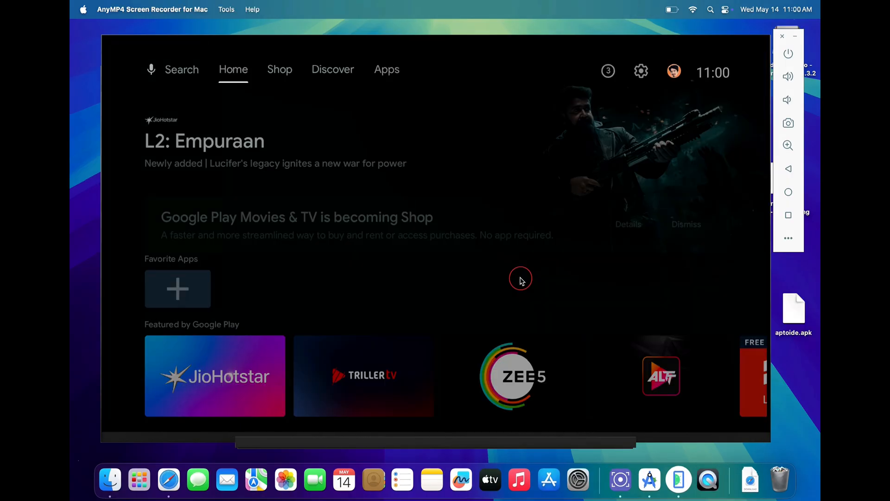
{"action": "mouse_move", "coordinate": [468, 273]}
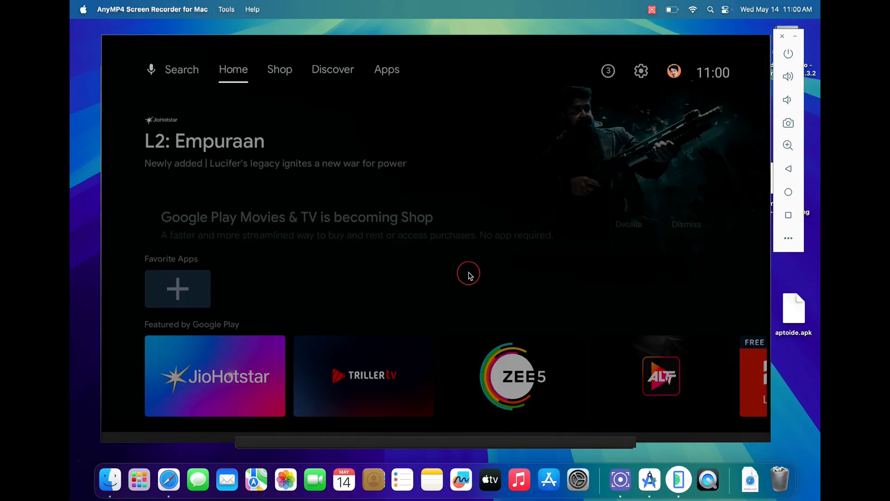
{"action": "mouse_move", "coordinate": [168, 480]}
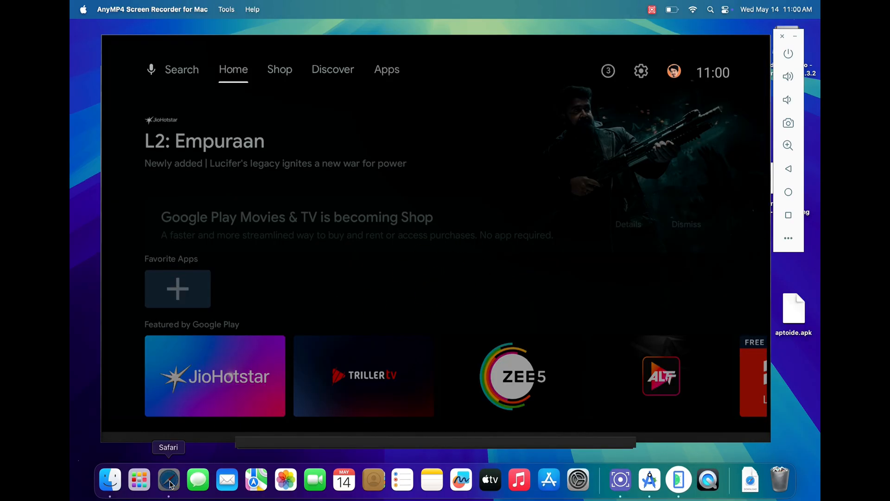
Search 'aptoide' in Safari and download aptoide.apk from en.aptoide.com.
{"action": "left_click", "coordinate": [168, 480]}
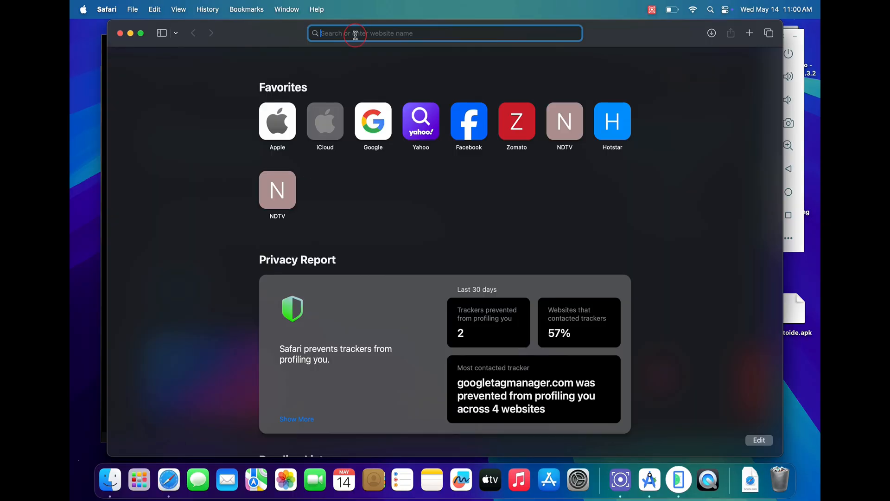
{"action": "type", "text": "aptoid"}
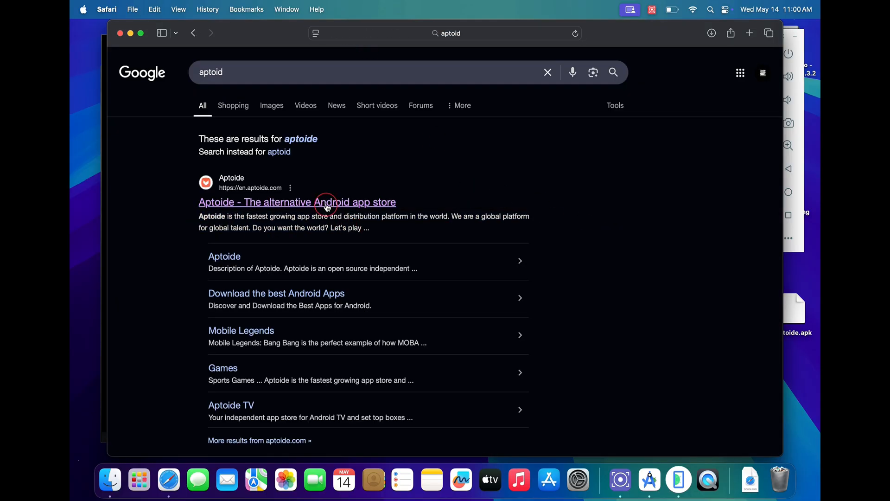
{"action": "left_click", "coordinate": [296, 202]}
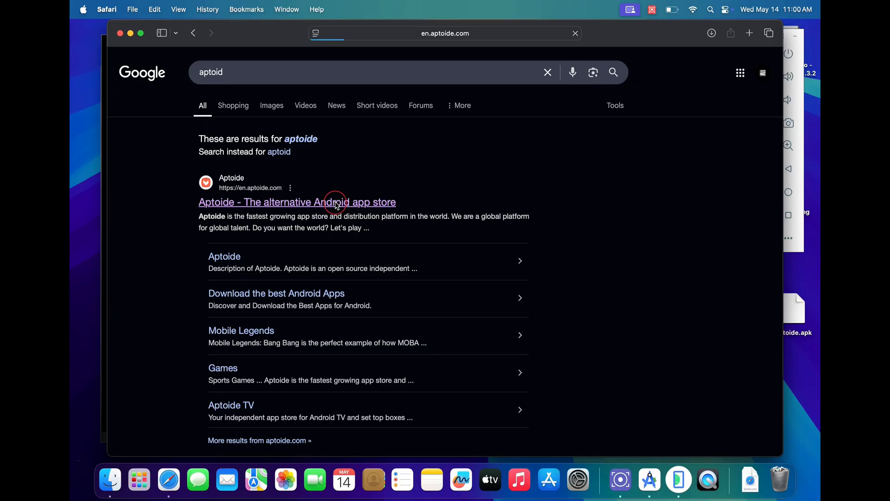
{"action": "left_click", "coordinate": [297, 202]}
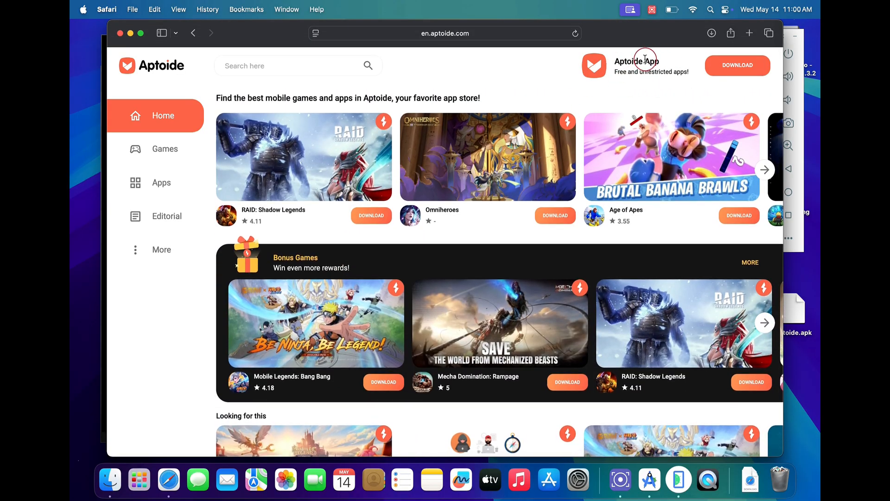
{"action": "left_click", "coordinate": [737, 65]}
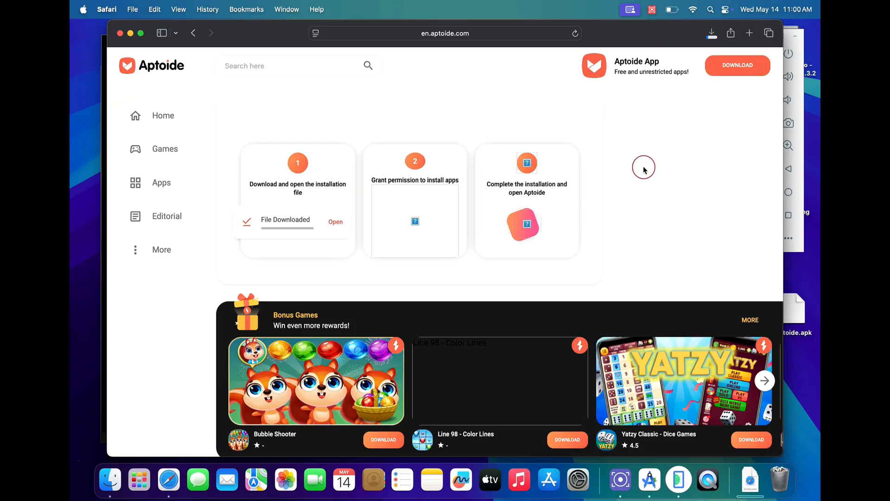
{"action": "left_click", "coordinate": [711, 33]}
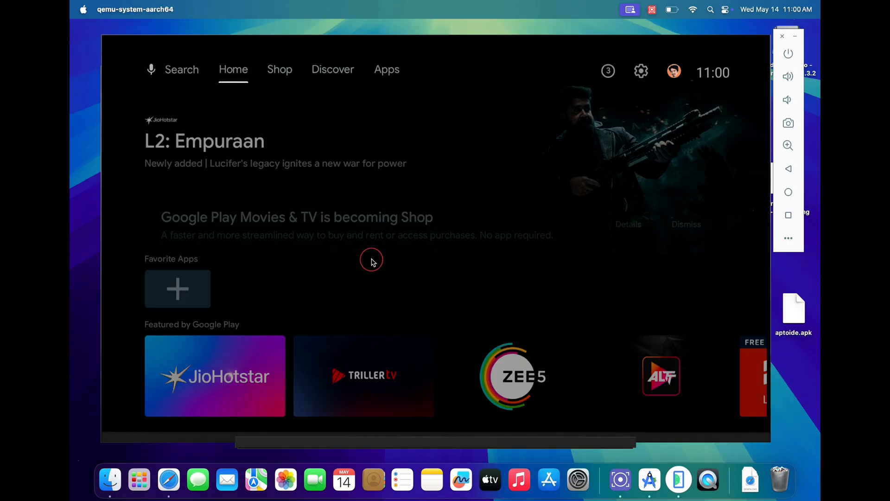
Search Google Play on the TV for 'filemanager' and install File Manager +.
{"action": "left_click", "coordinate": [387, 69]}
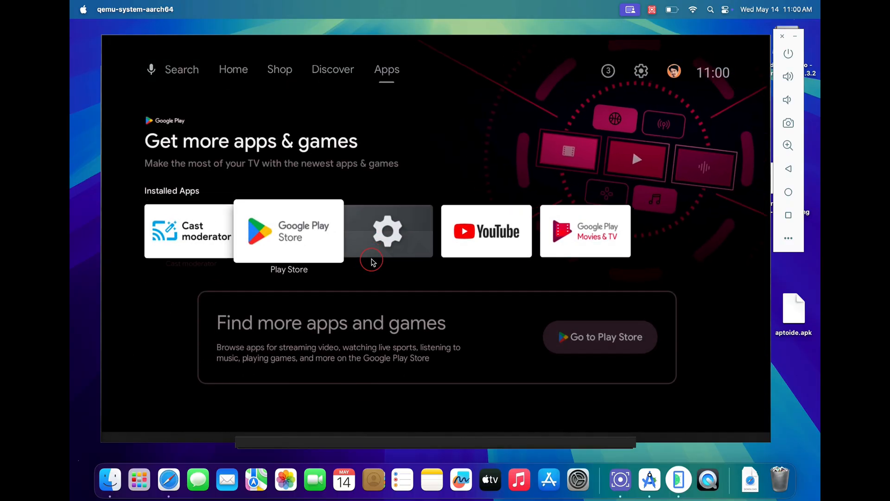
{"action": "left_click", "coordinate": [289, 231]}
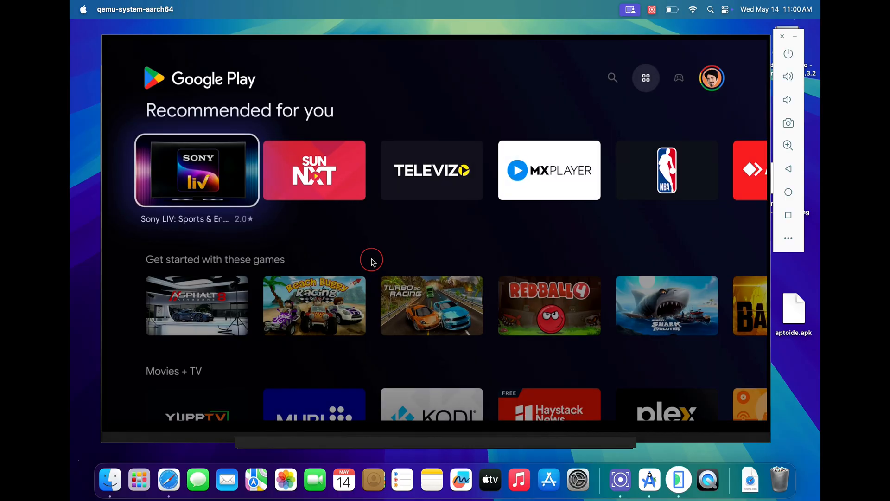
{"action": "left_click", "coordinate": [612, 78]}
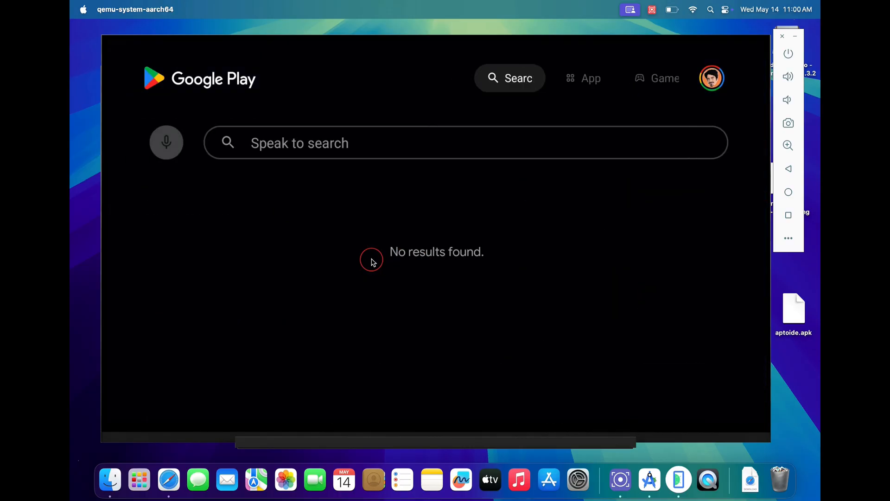
{"action": "type", "text": "fi"}
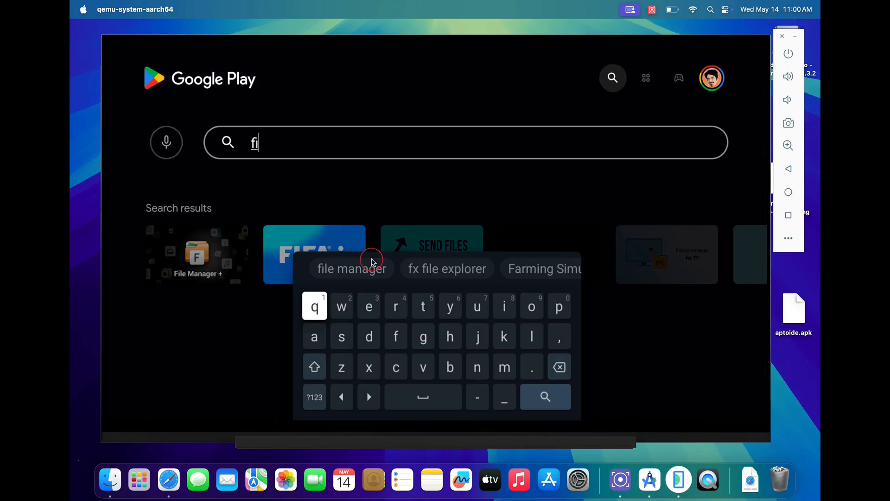
{"action": "type", "text": "ilemanager"}
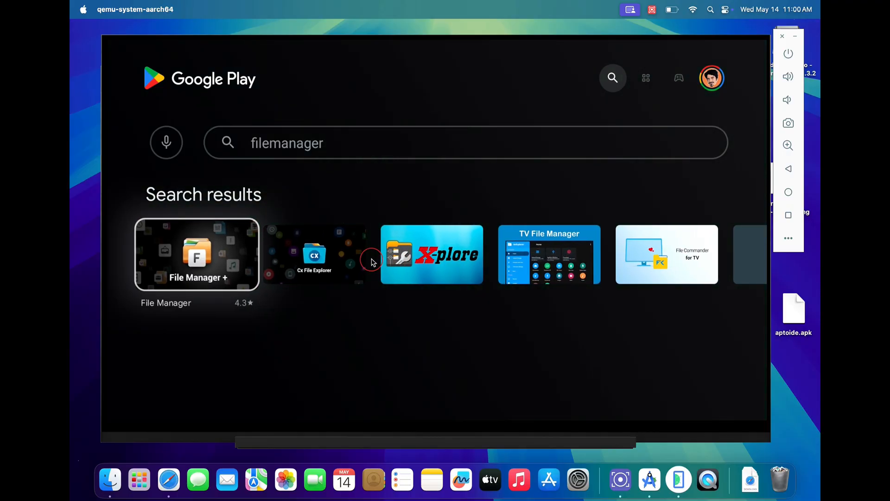
{"action": "left_click", "coordinate": [197, 253]}
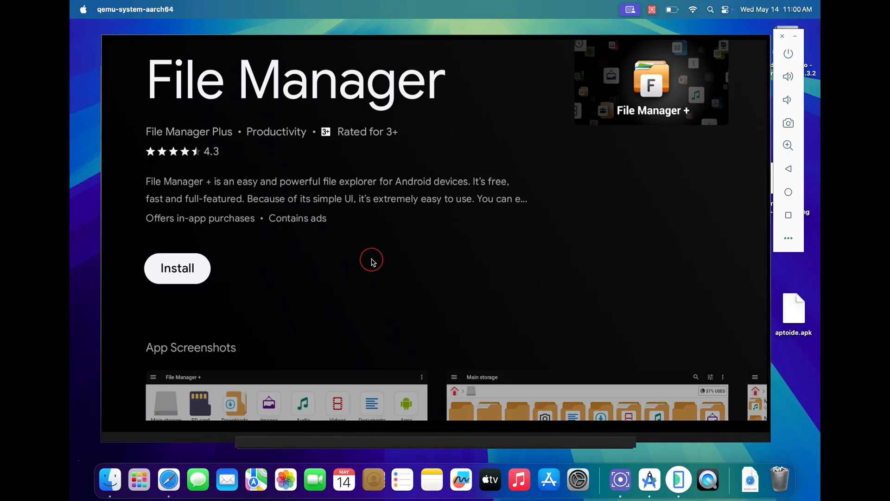
{"action": "left_click", "coordinate": [177, 268]}
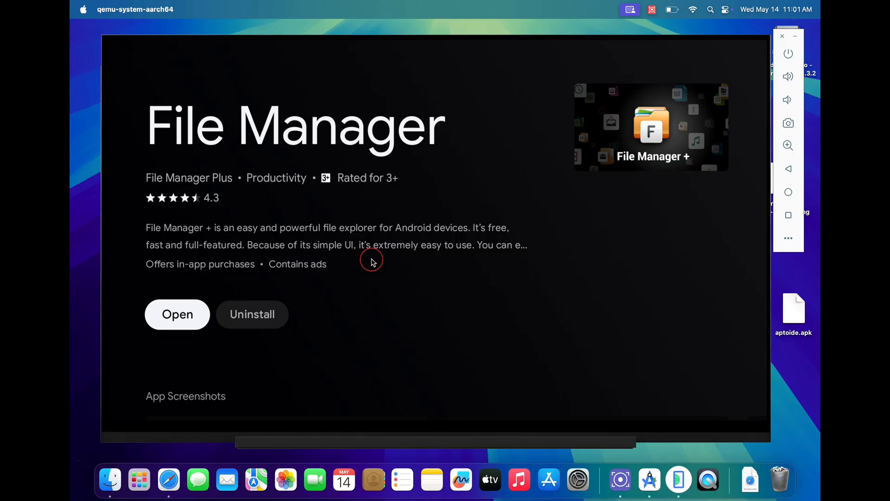
Open File Manager +, pass its welcome screen, and grant access to manage all files.
{"action": "left_click", "coordinate": [176, 314]}
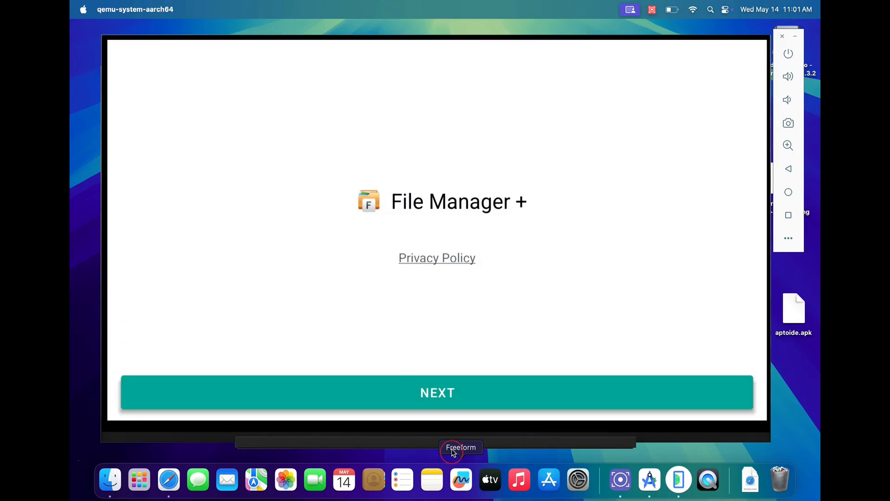
{"action": "left_click", "coordinate": [437, 392]}
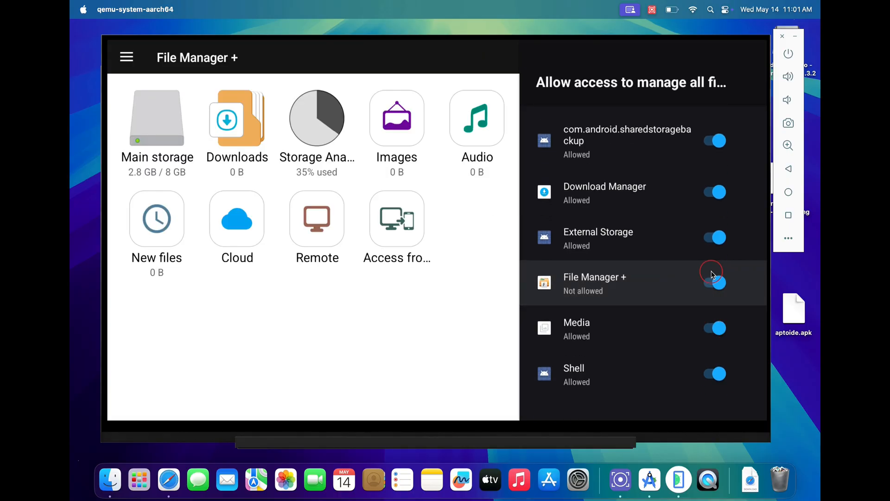
{"action": "left_click", "coordinate": [714, 282]}
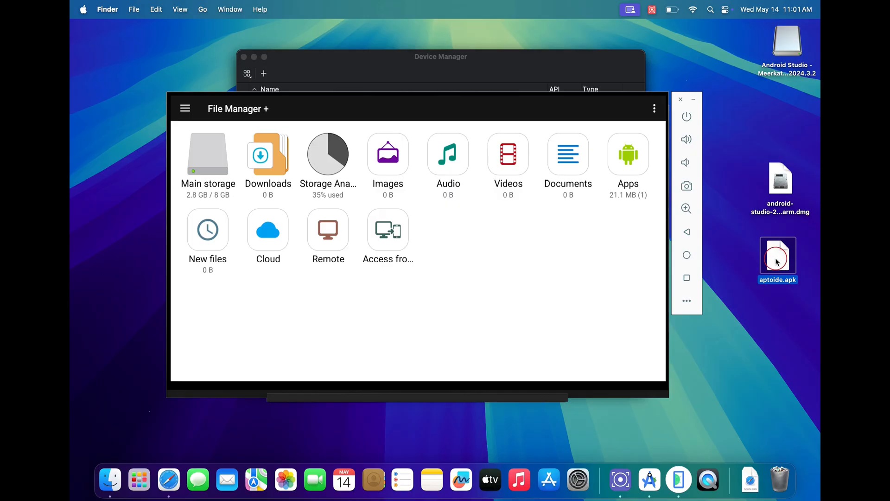
Install aptoide.apk on the emulator and launch Aptoide from File Manager +'s Apps list.
{"action": "double_click", "coordinate": [778, 256]}
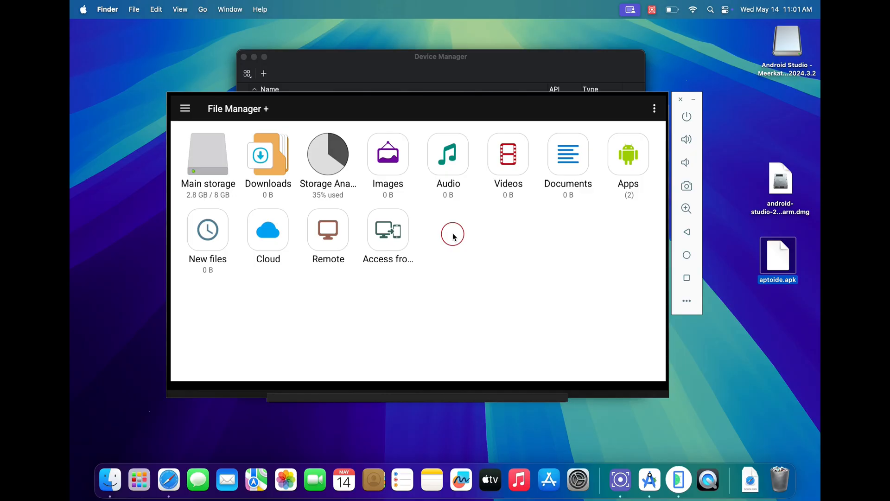
{"action": "left_click", "coordinate": [567, 157]}
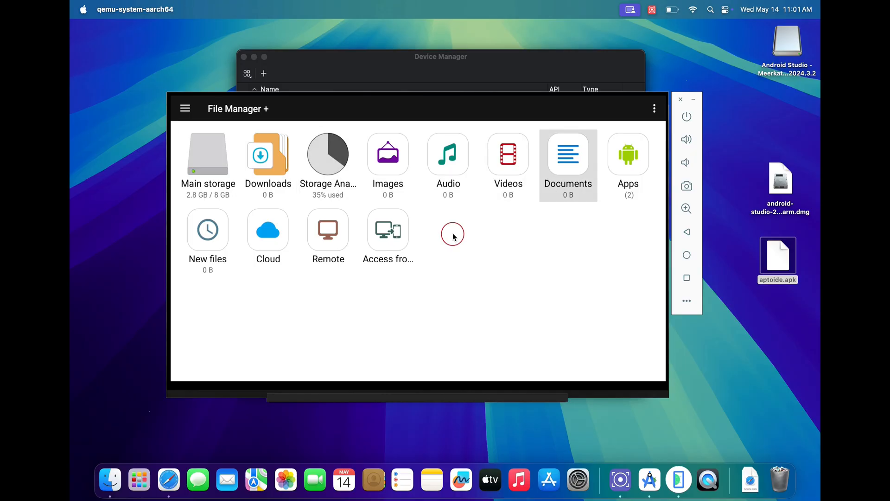
{"action": "left_click", "coordinate": [627, 154]}
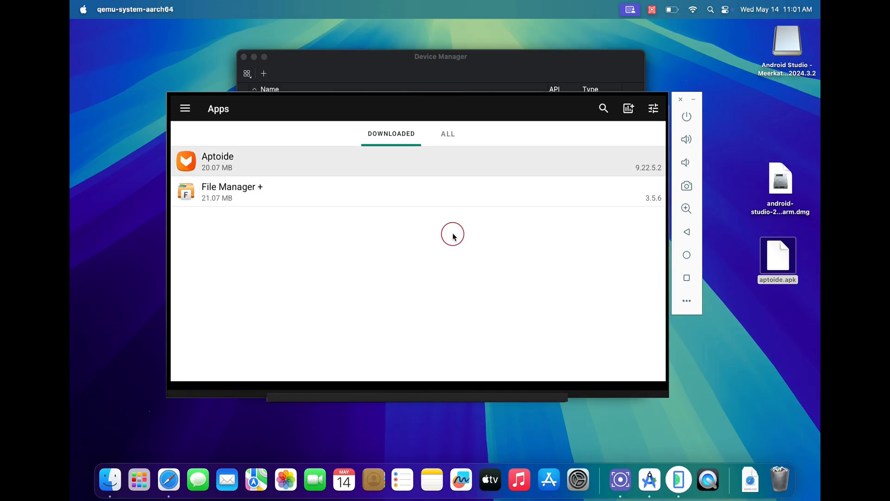
{"action": "left_click", "coordinate": [217, 162]}
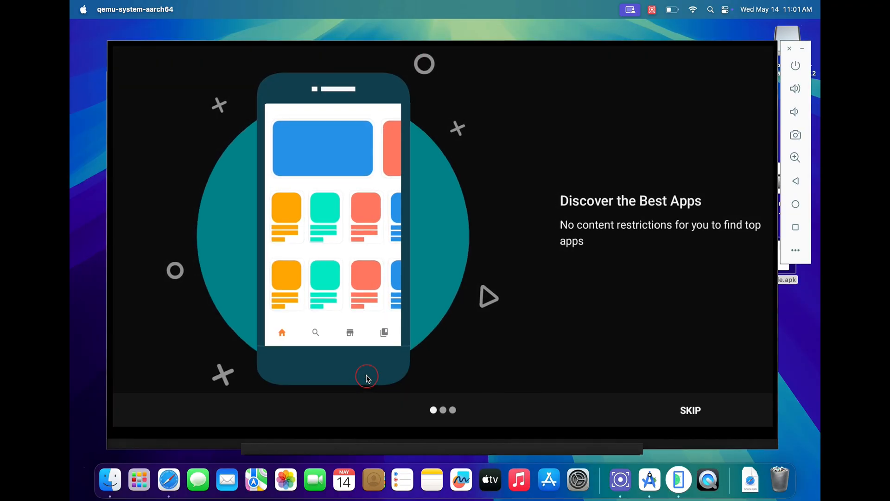
Skip Aptoide's intro, search 'netflix', and press Install on the Netflix, Inc. page.
{"action": "left_click", "coordinate": [691, 410]}
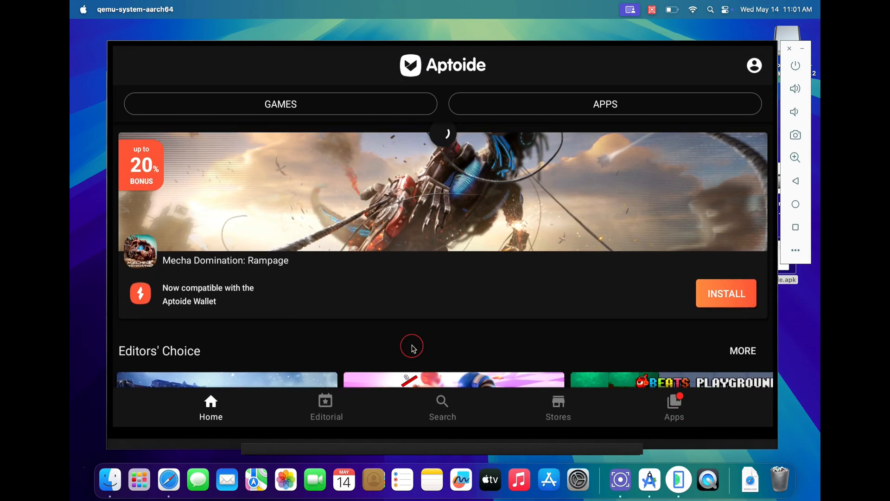
{"action": "mouse_move", "coordinate": [519, 352]}
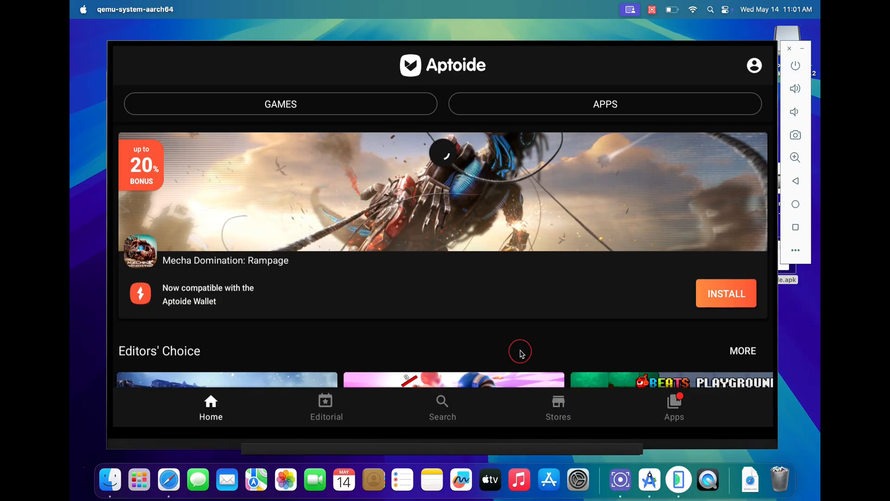
{"action": "left_click", "coordinate": [441, 408]}
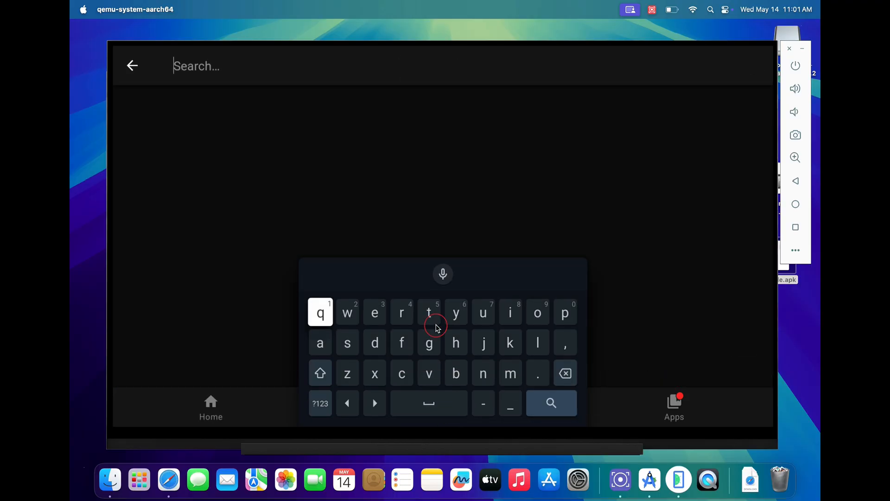
{"action": "type", "text": "netflix"}
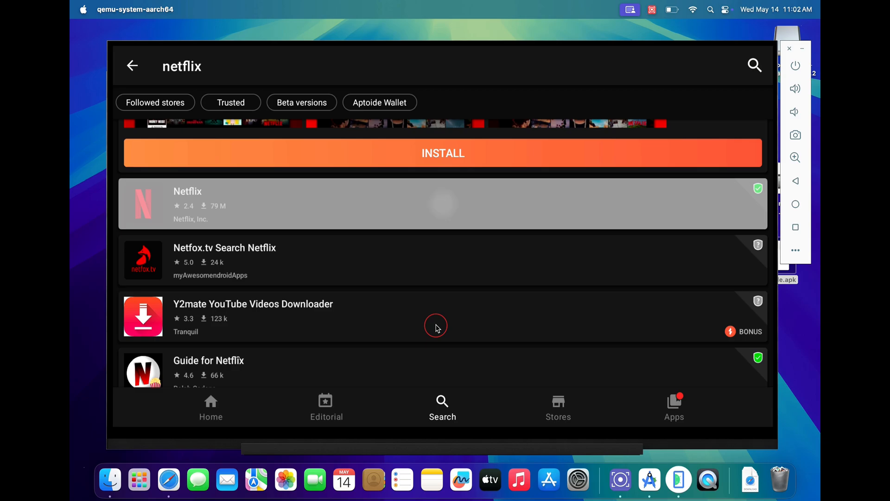
{"action": "left_click", "coordinate": [187, 204]}
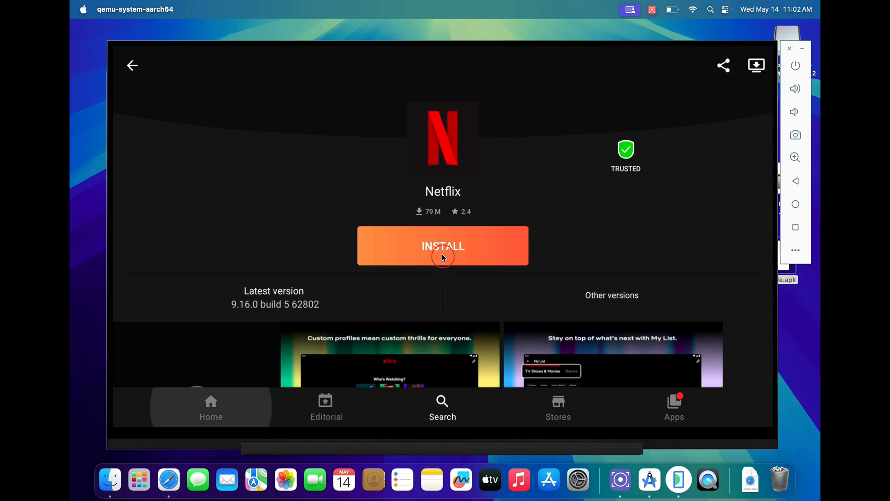
{"action": "left_click", "coordinate": [442, 245]}
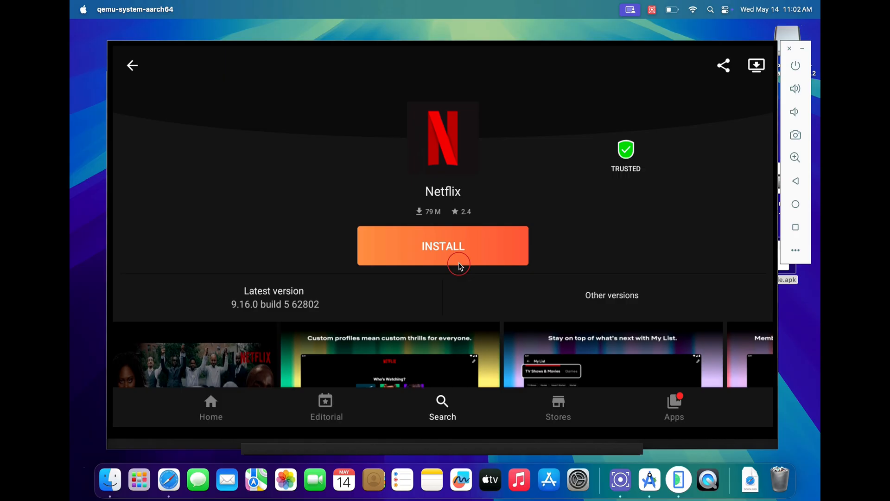
{"action": "left_click", "coordinate": [442, 245]}
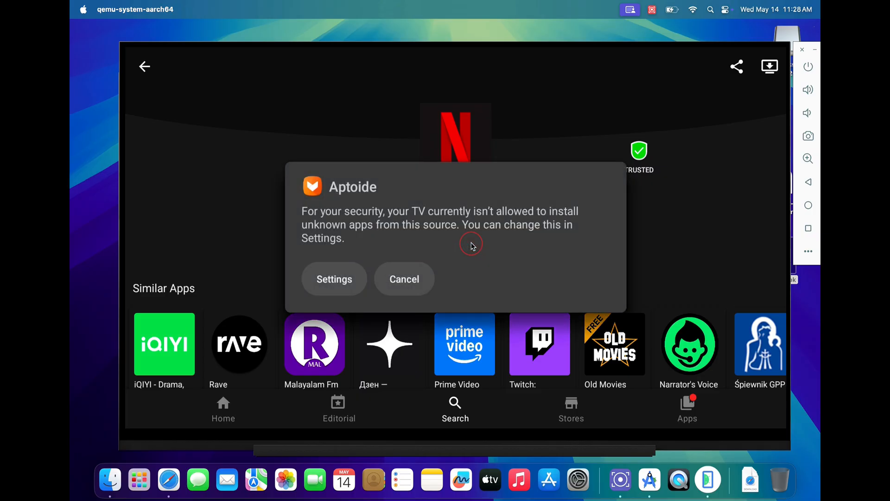
{"action": "mouse_move", "coordinate": [278, 208]}
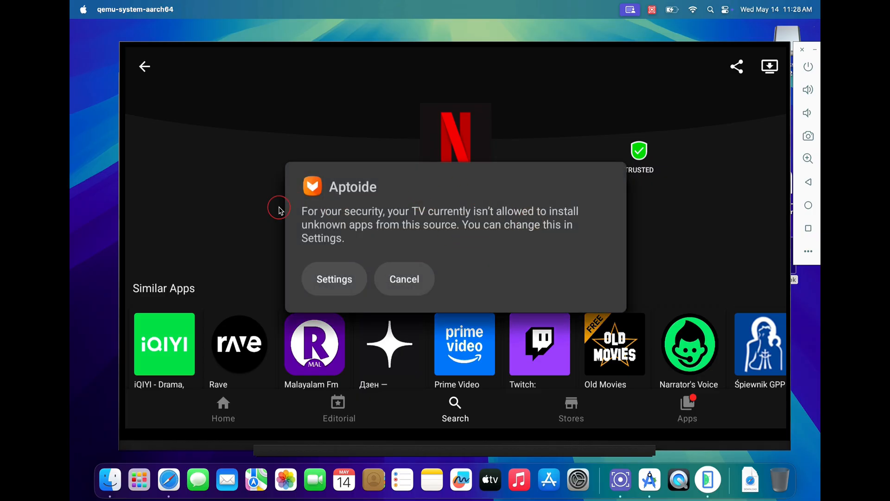
Let Aptoide install unknown apps, then install Netflix and open it.
{"action": "left_click", "coordinate": [333, 279]}
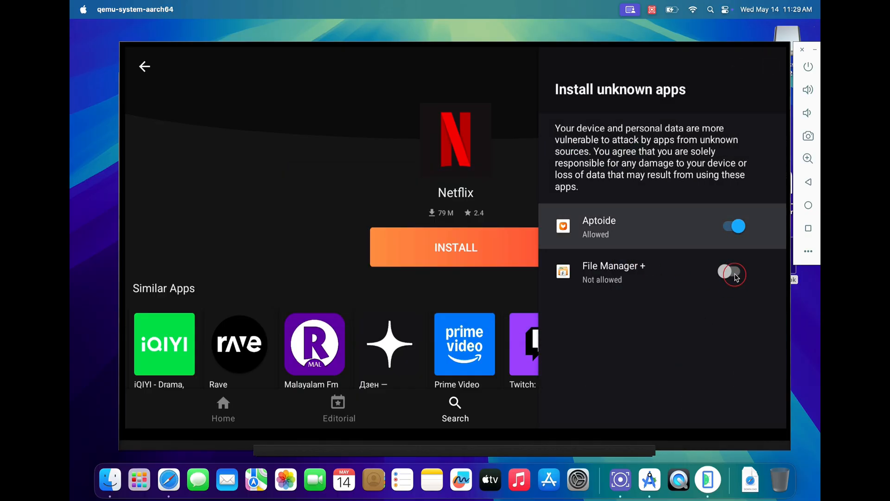
{"action": "left_click", "coordinate": [733, 271]}
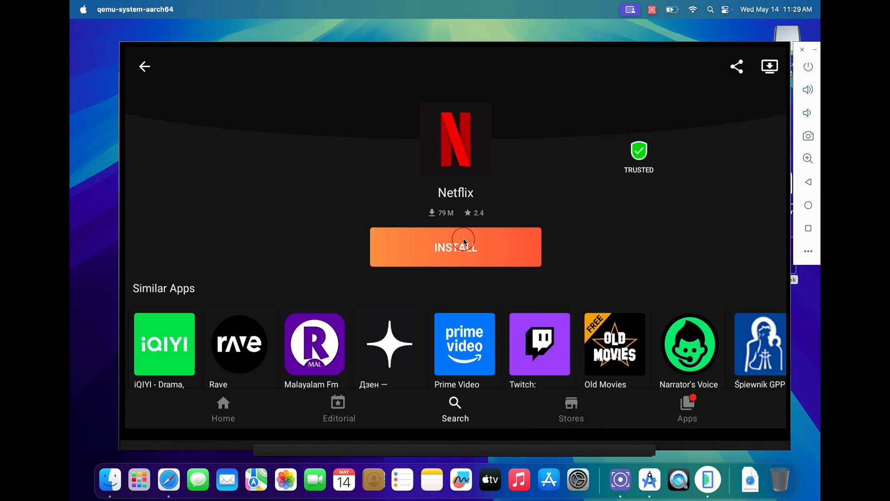
{"action": "left_click", "coordinate": [455, 247]}
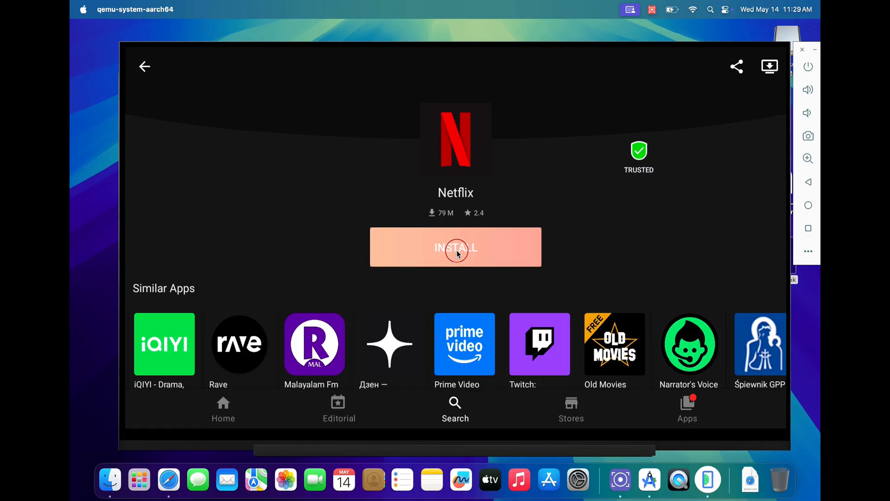
{"action": "left_click", "coordinate": [454, 247]}
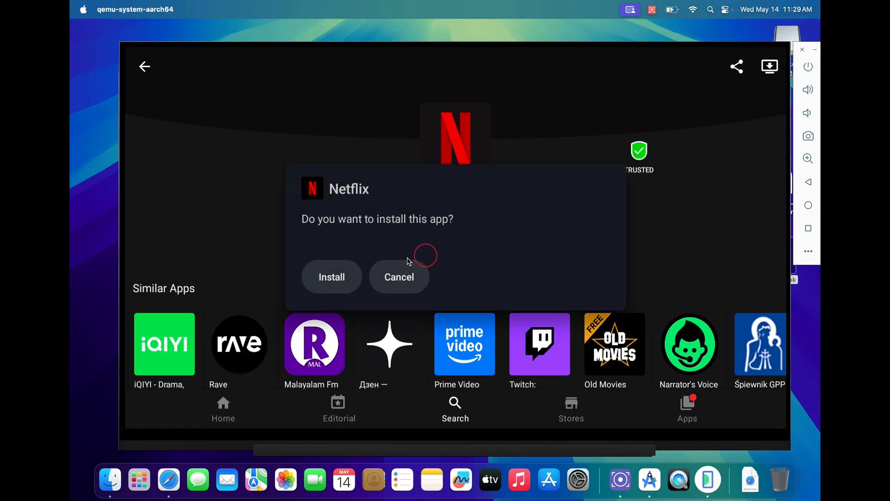
{"action": "left_click", "coordinate": [332, 277]}
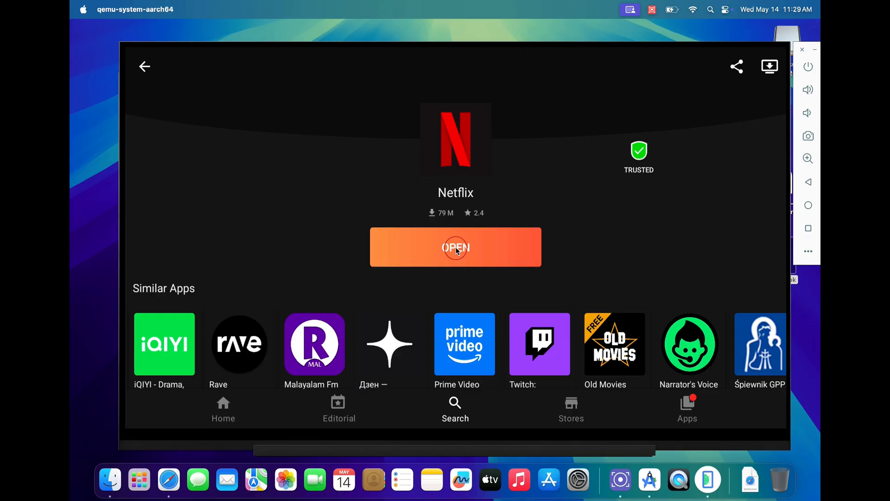
{"action": "left_click", "coordinate": [455, 246]}
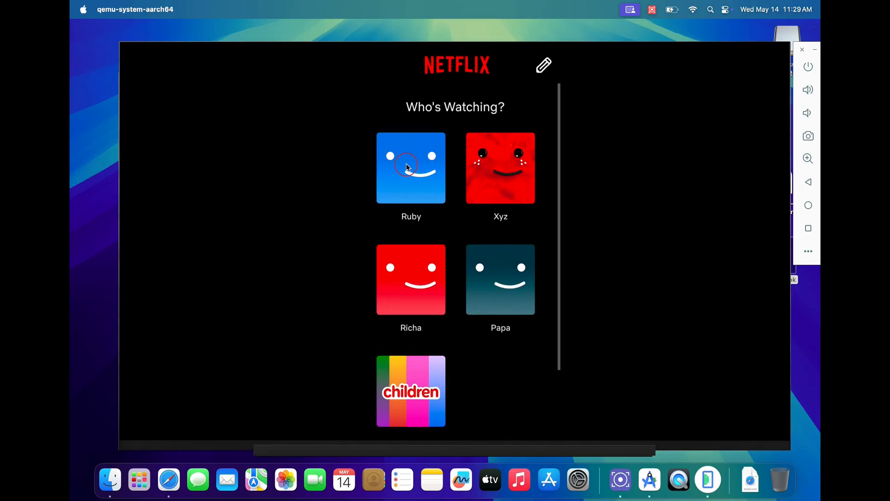
Choose a profile on Netflix's Who's Watching screen.
{"action": "left_click", "coordinate": [411, 167]}
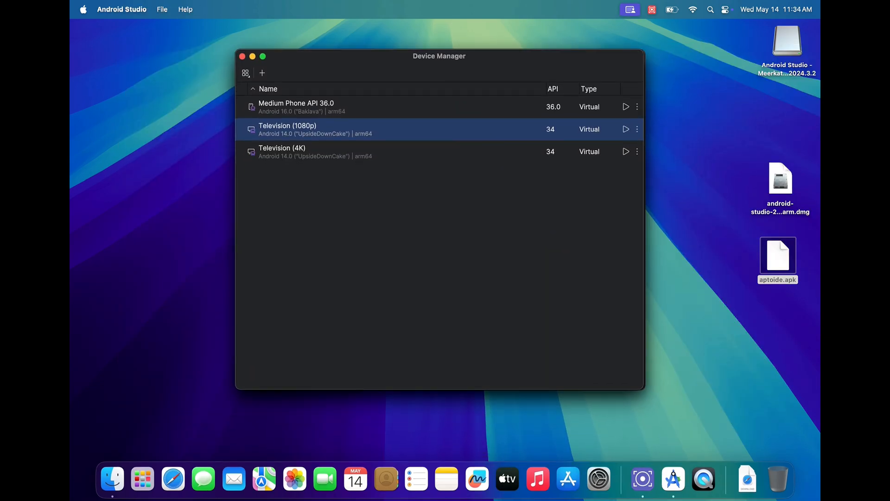
Edit Television (1080p), review its additional performance settings, and save with Finish.
{"action": "left_click", "coordinate": [637, 129]}
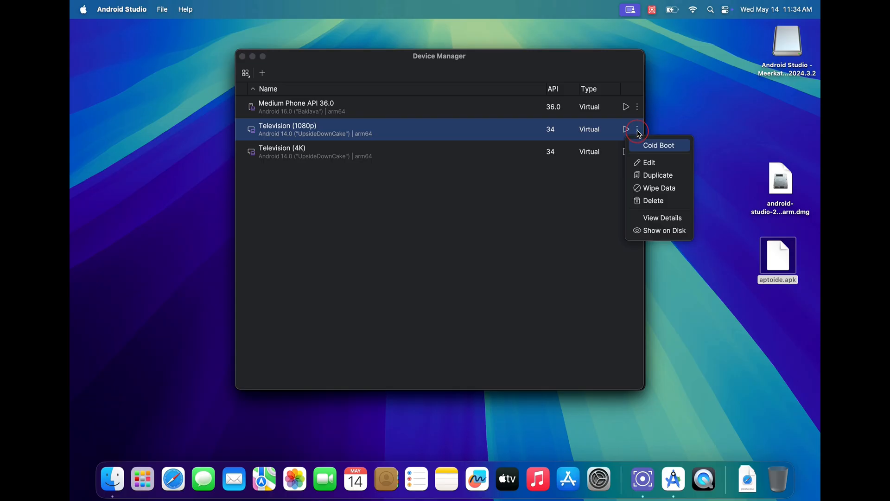
{"action": "left_click", "coordinate": [648, 162]}
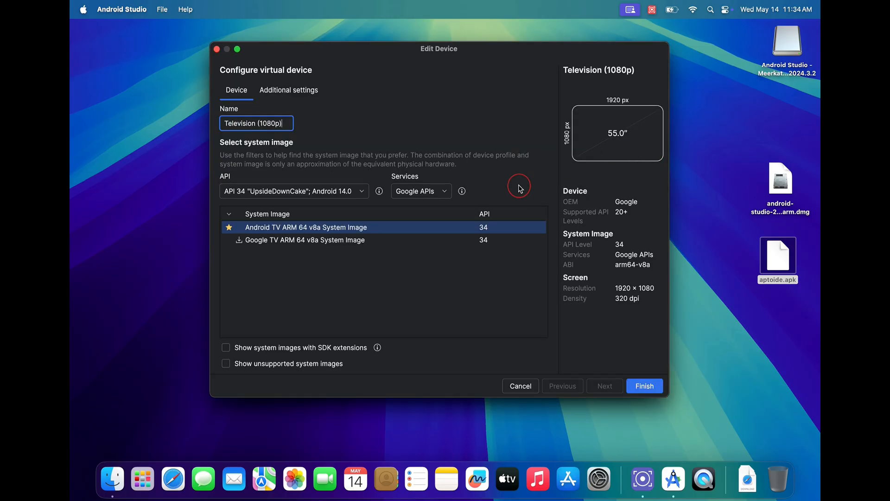
{"action": "left_click", "coordinate": [288, 89]}
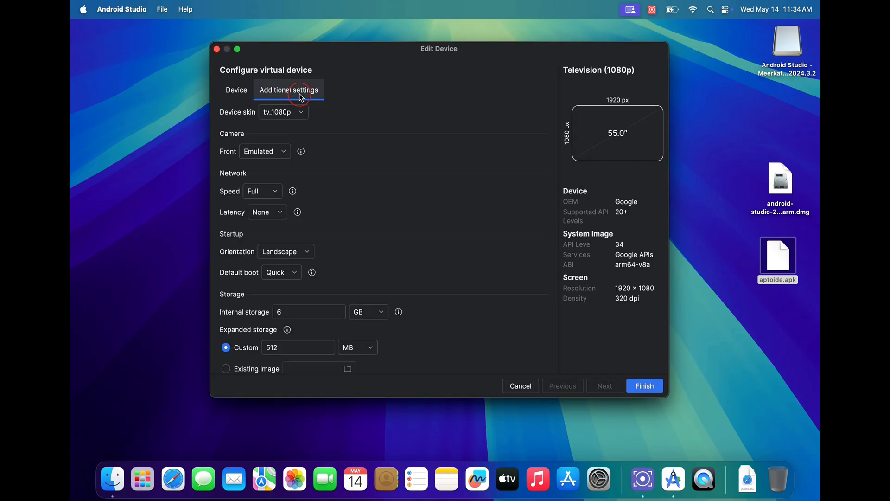
{"action": "scroll", "scroll_direction": "down", "scroll_amount": 3}
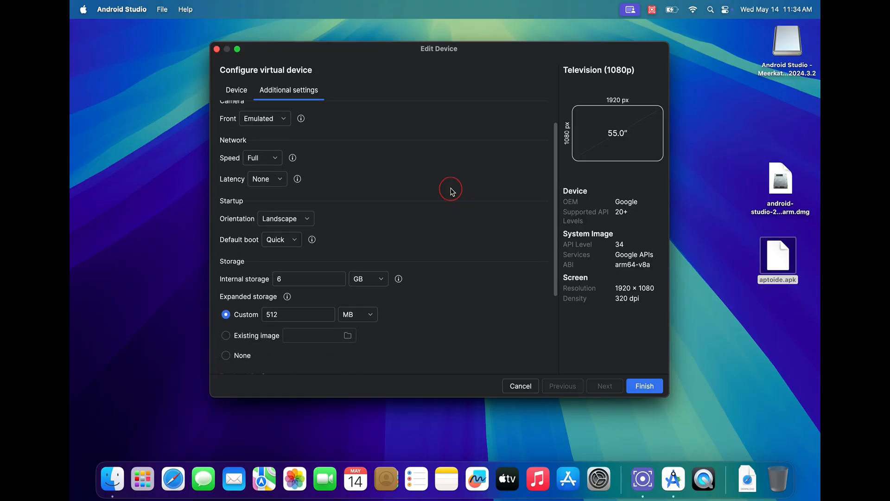
{"action": "scroll", "scroll_direction": "down", "scroll_amount": 3}
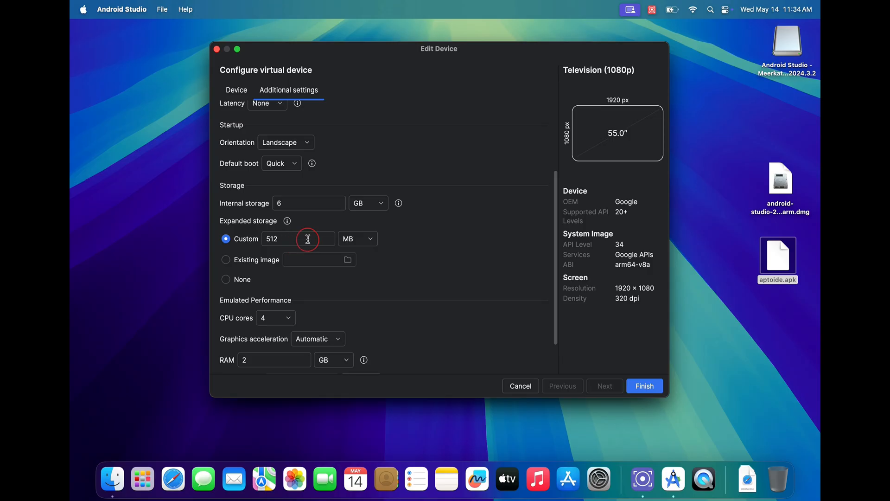
{"action": "scroll", "scroll_direction": "down", "scroll_amount": 3}
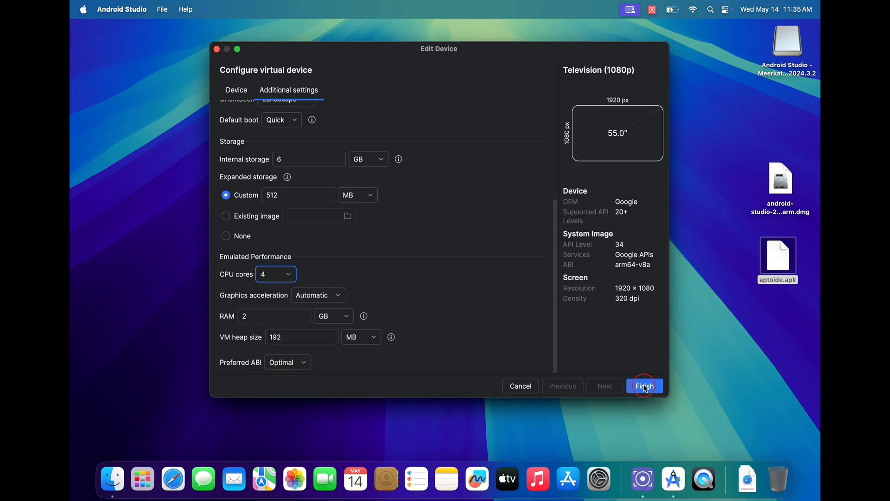
{"action": "left_click", "coordinate": [644, 385]}
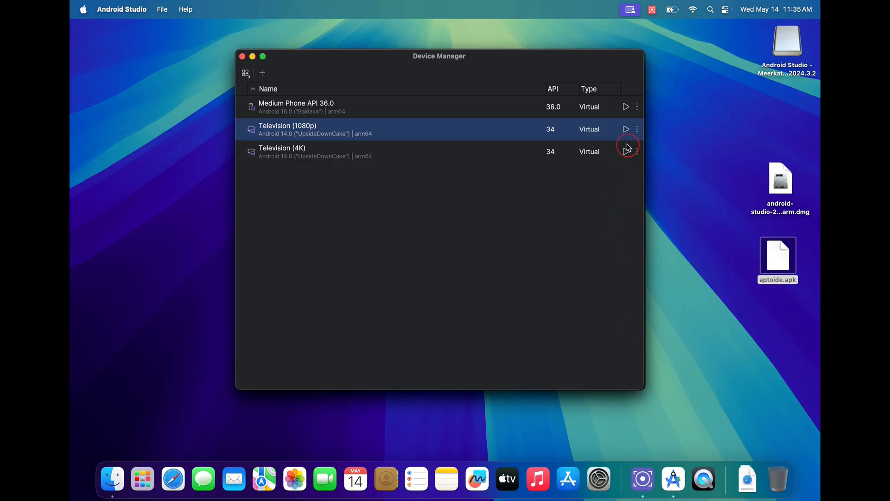
Run Television (1080p) from Device Manager until the Android TV home screen loads.
{"action": "left_click", "coordinate": [625, 129]}
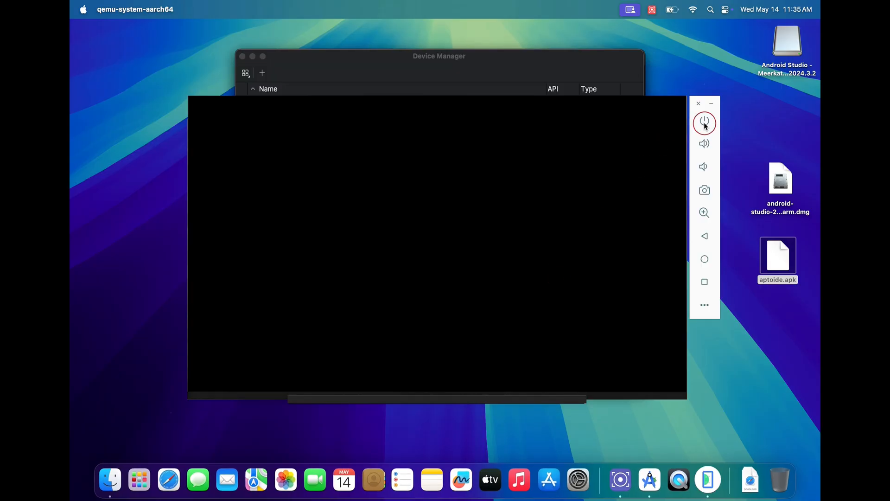
{"action": "mouse_move", "coordinate": [704, 123]}
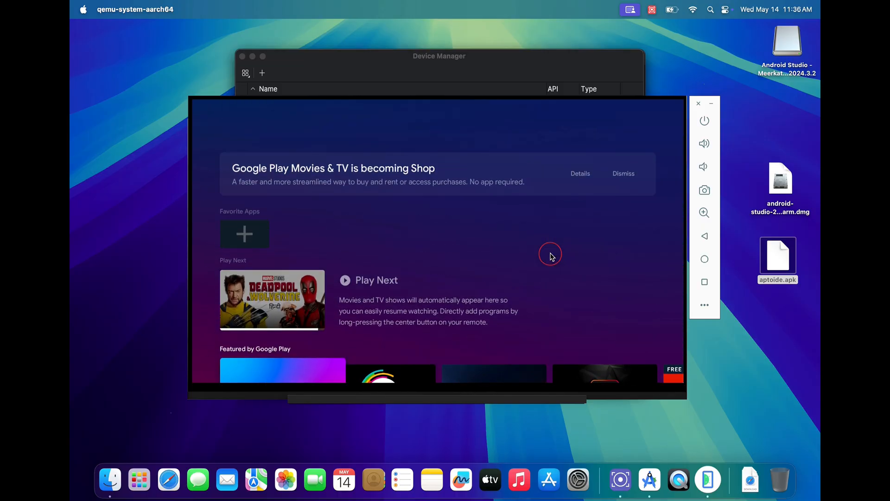
{"action": "scroll", "scroll_direction": "down", "scroll_amount": 3}
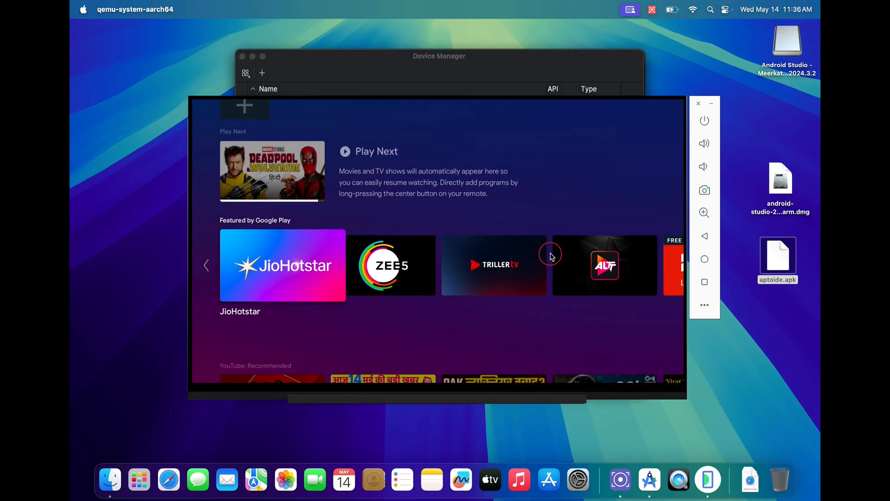